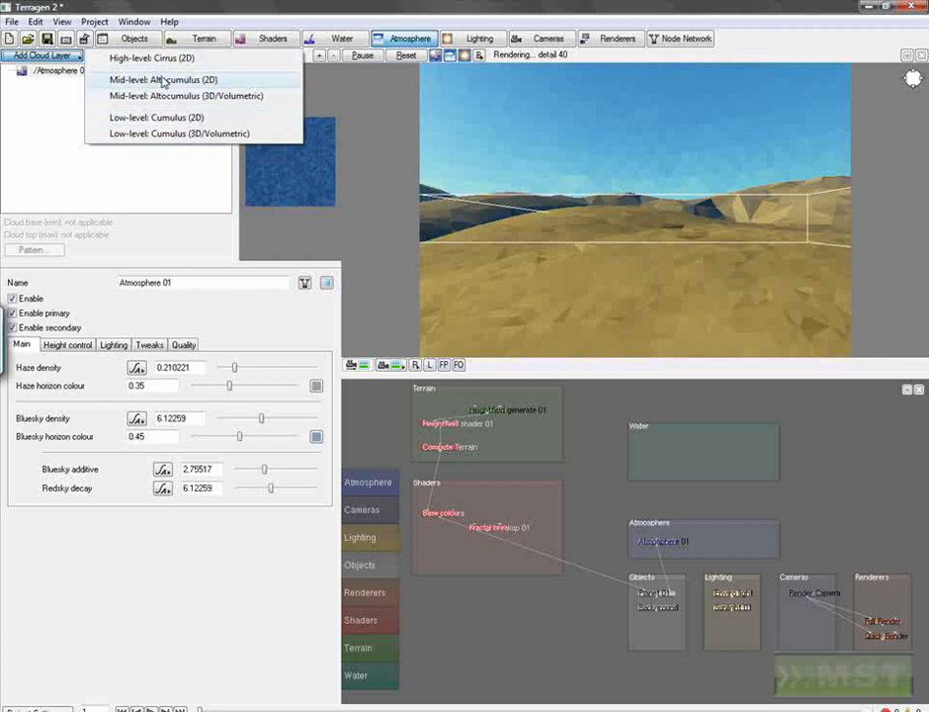
pyautogui.moveTo(163, 57)
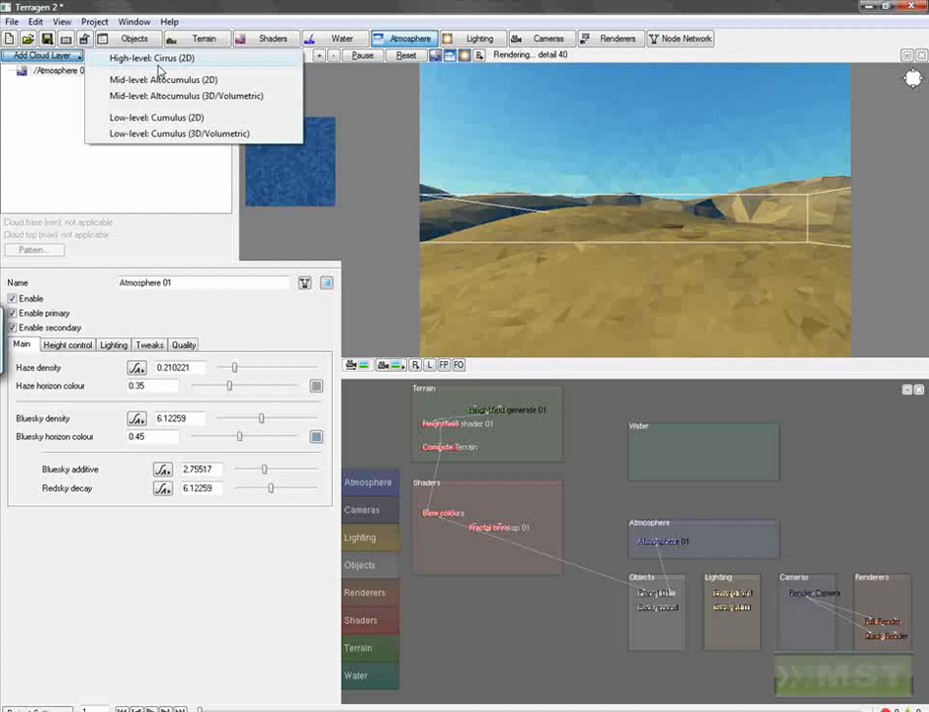
# - Add a low-level Cumulus cloud layer to the sky and refresh the viewport preview
pyautogui.click(154, 57)
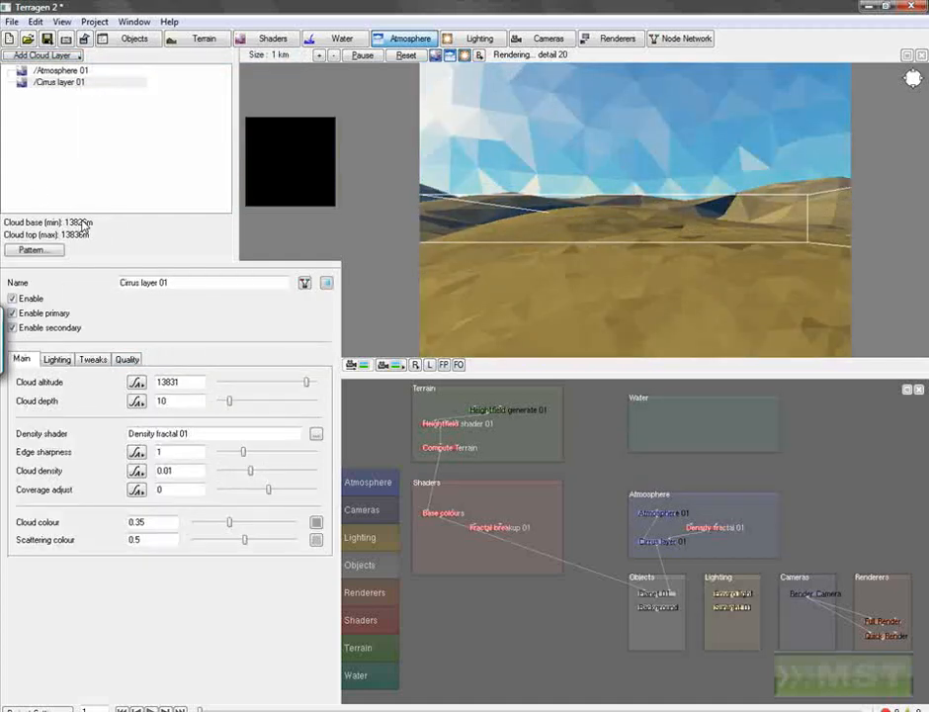
pyautogui.click(42, 54)
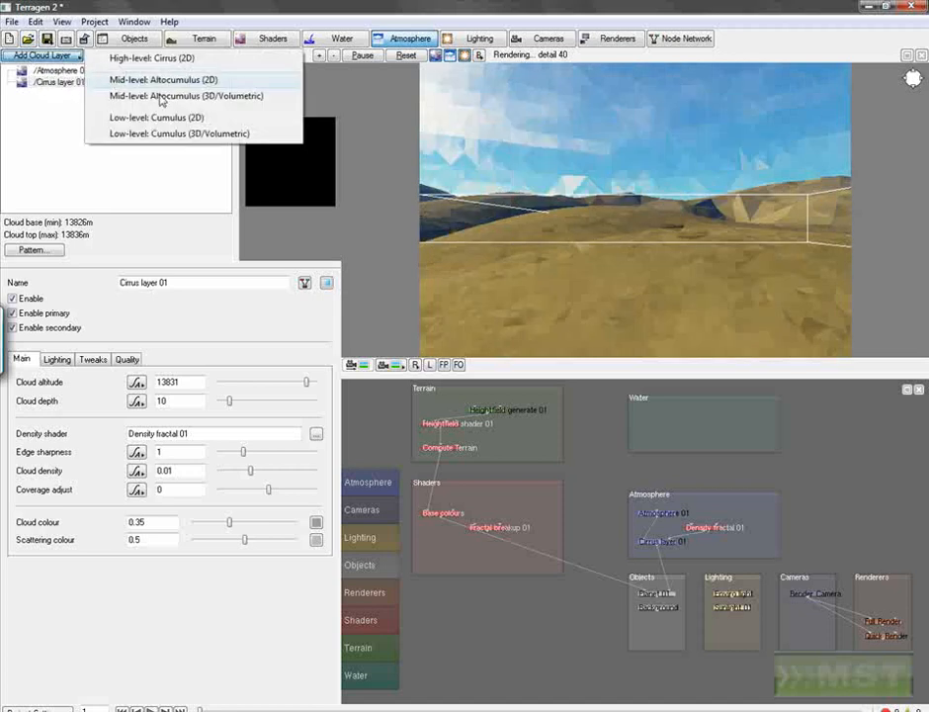
pyautogui.click(155, 117)
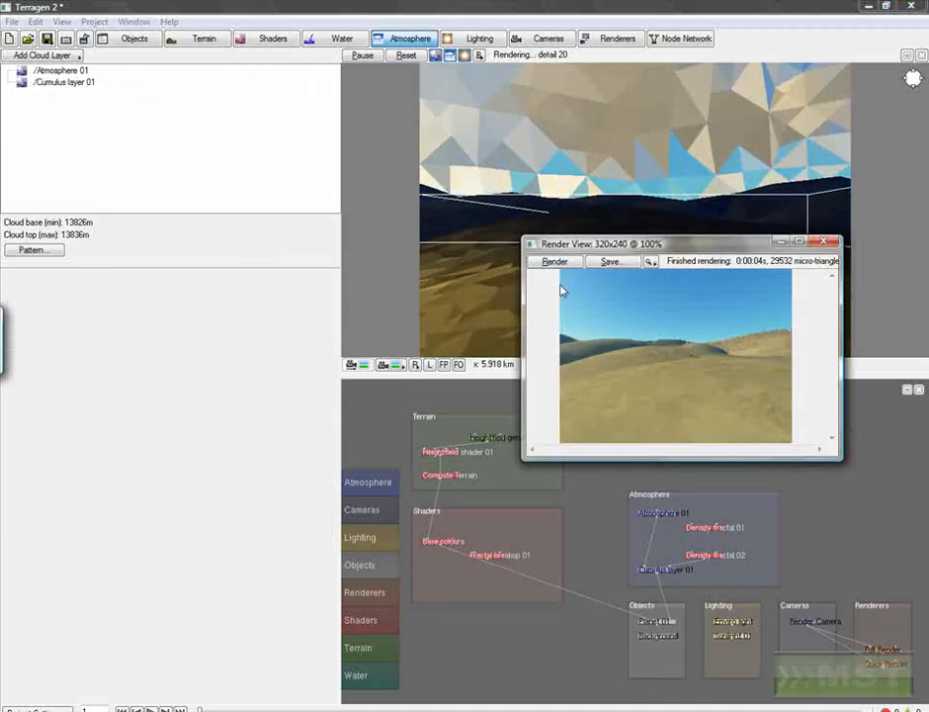
pyautogui.click(555, 261)
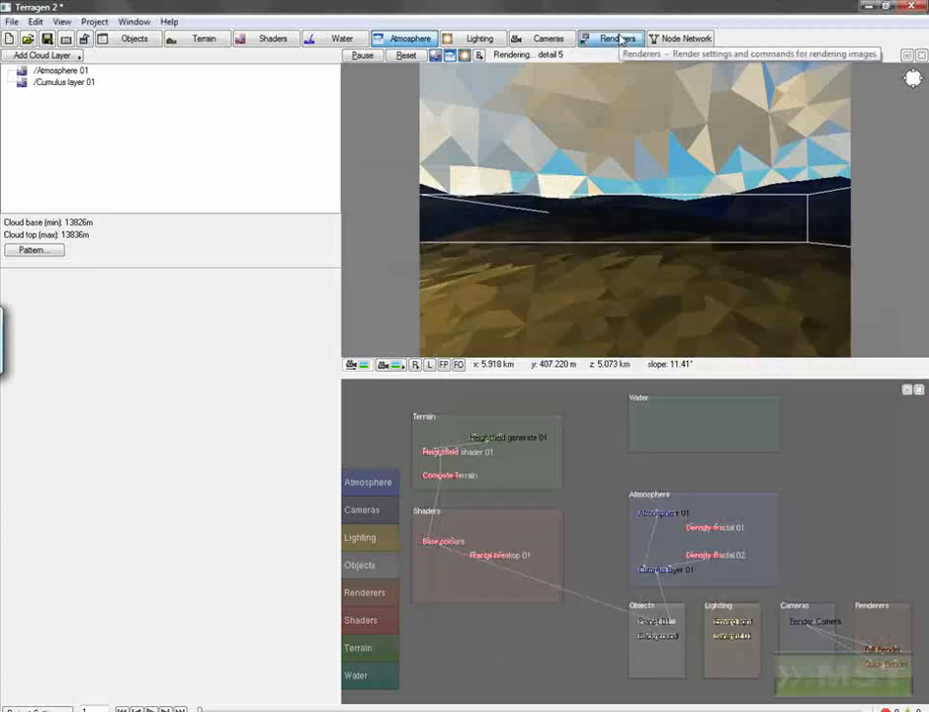
# - Run a Quick Render test image of the clouds, then close the Render View
pyautogui.click(610, 37)
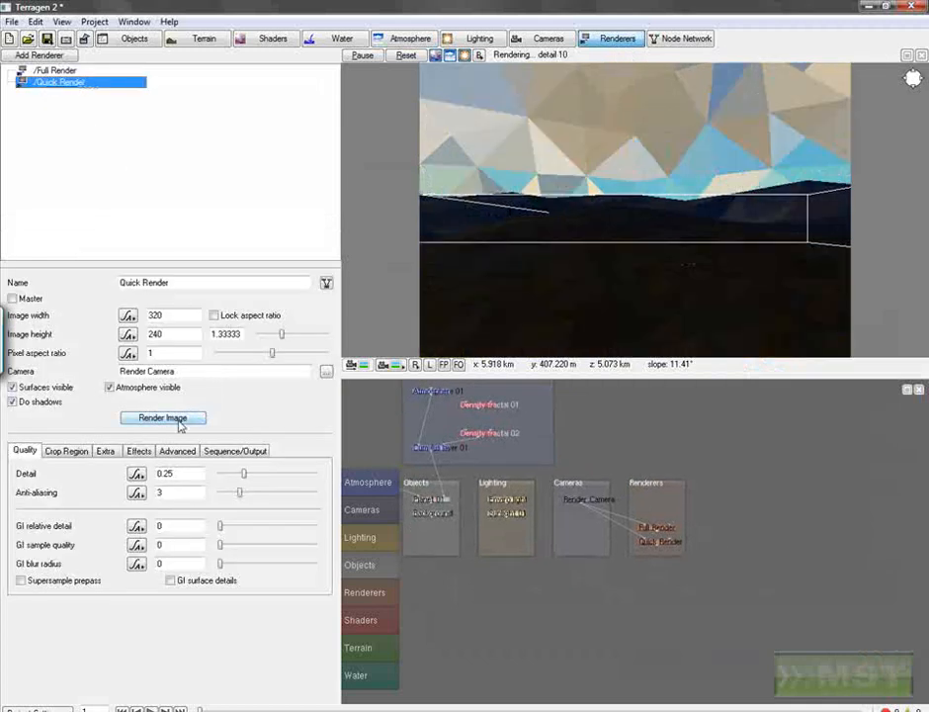
pyautogui.click(409, 38)
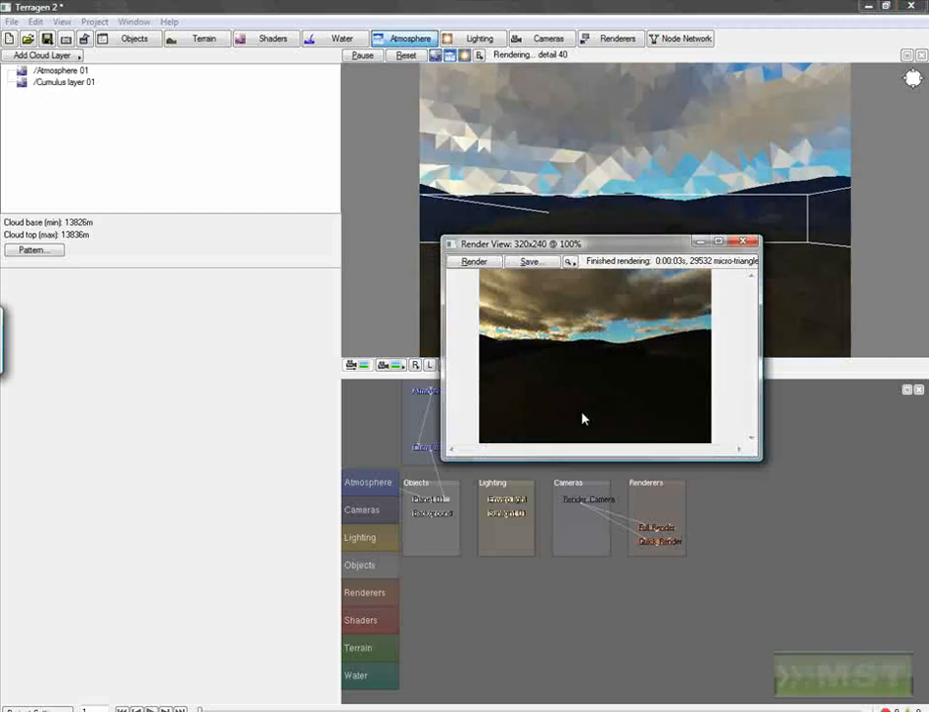
pyautogui.moveTo(597, 344)
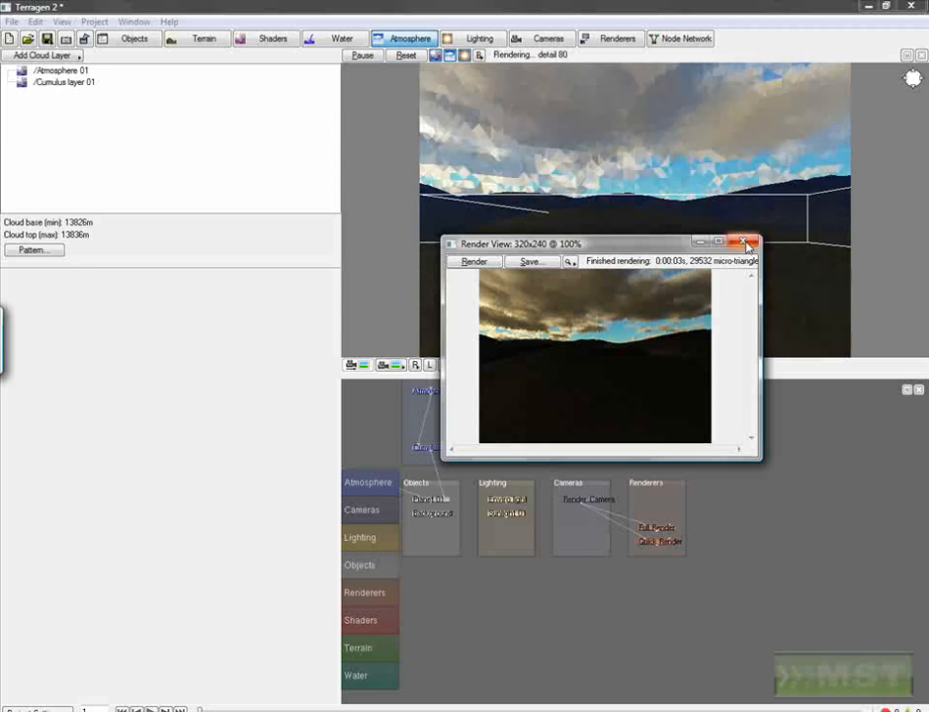
pyautogui.click(748, 243)
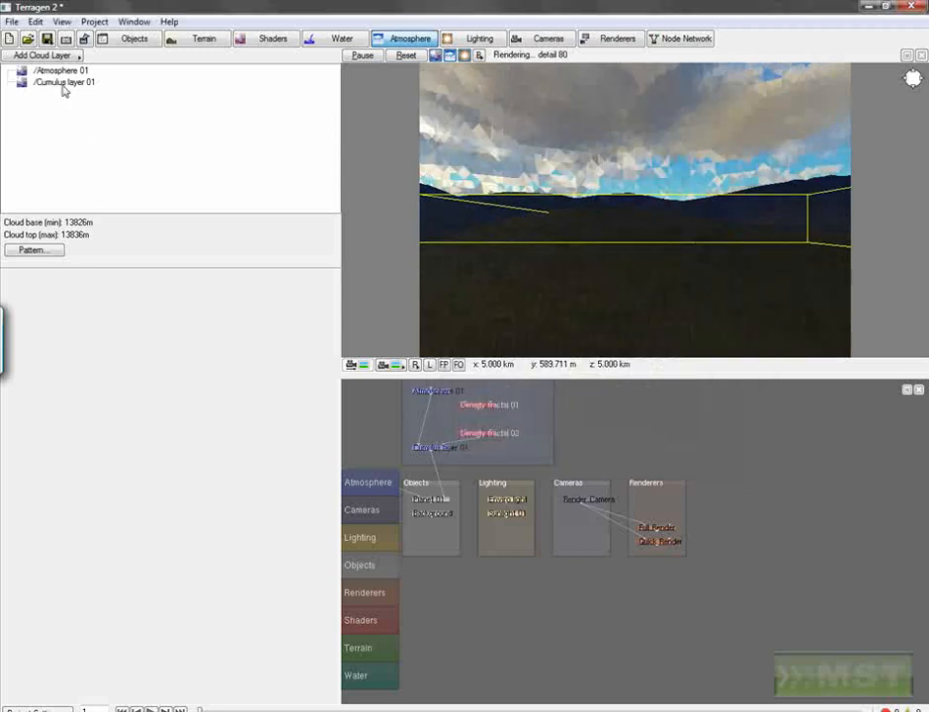
# - Lower Cumulus layer 01's edge sharpness to ~0.58 and density to ~0.0014, then preview
pyautogui.click(64, 82)
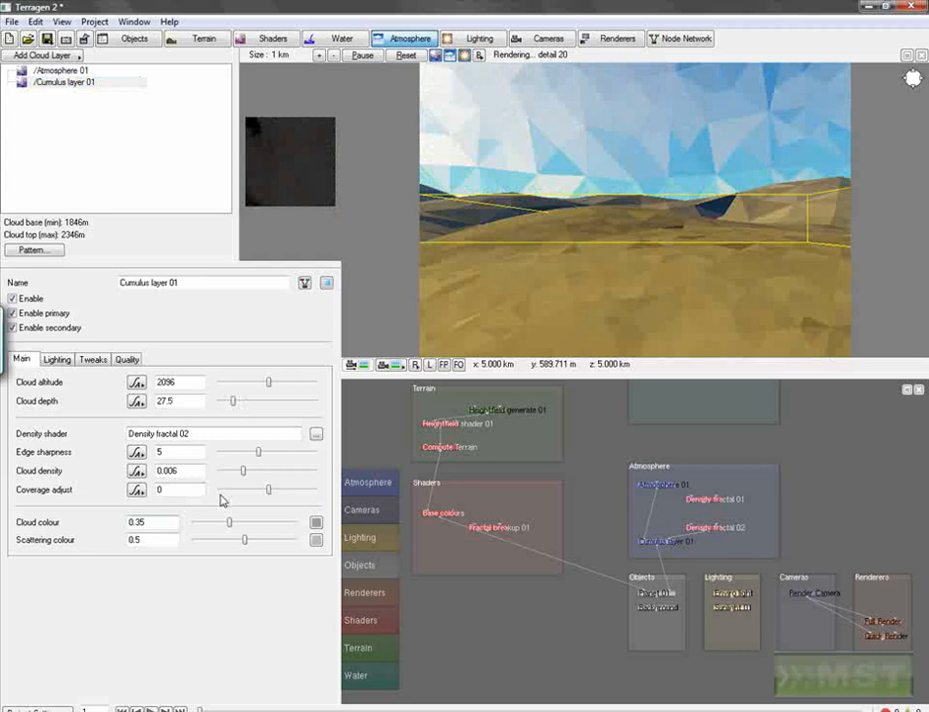
pyautogui.moveTo(259, 452); pyautogui.dragTo(246, 452)
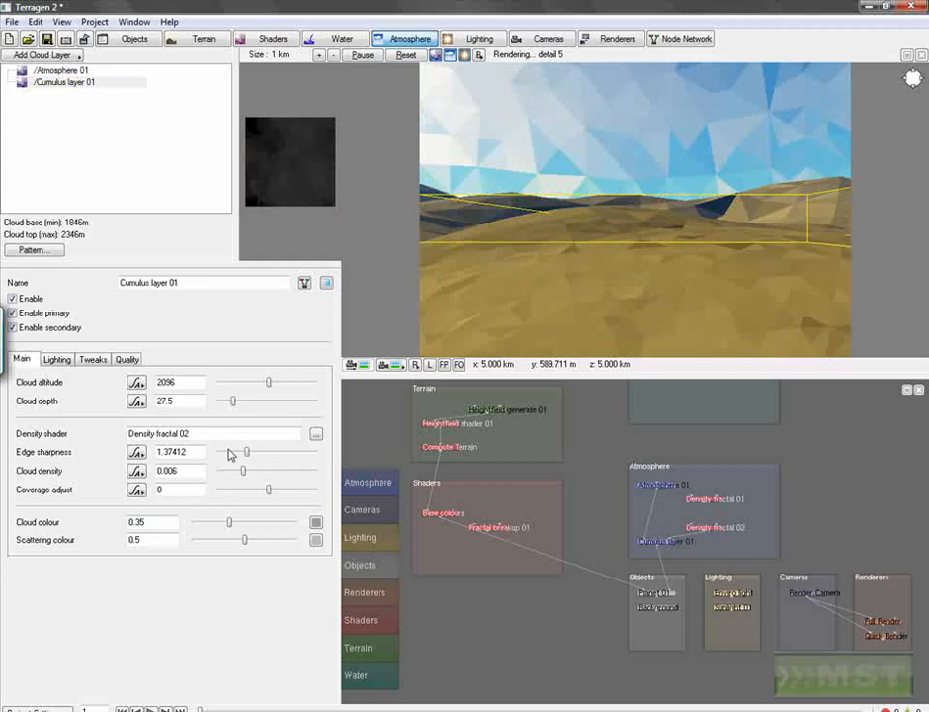
pyautogui.moveTo(245, 452); pyautogui.dragTo(222, 452)
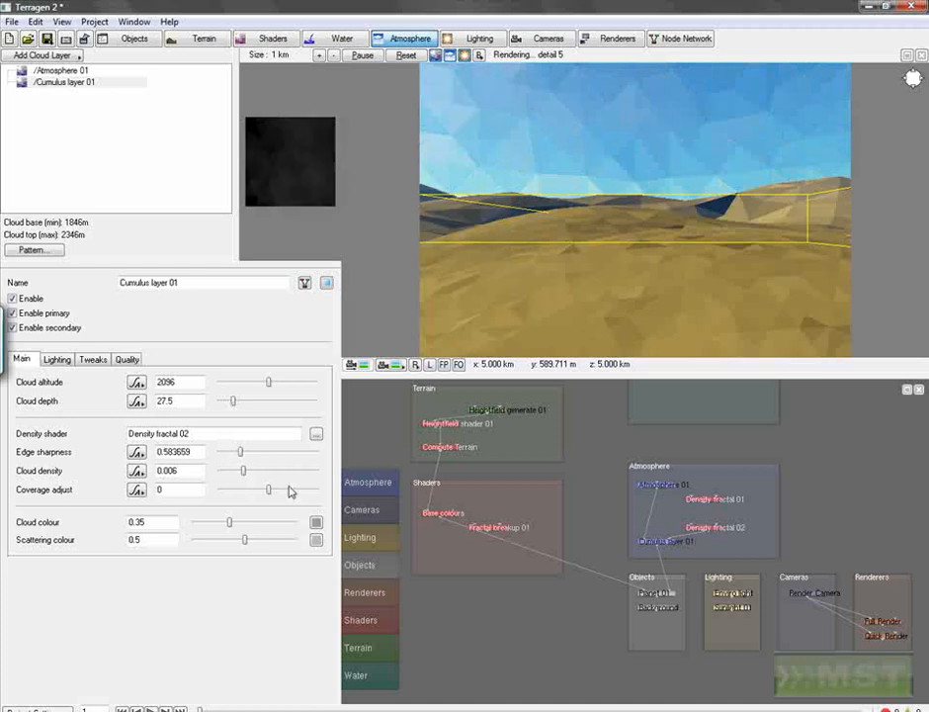
pyautogui.click(610, 38)
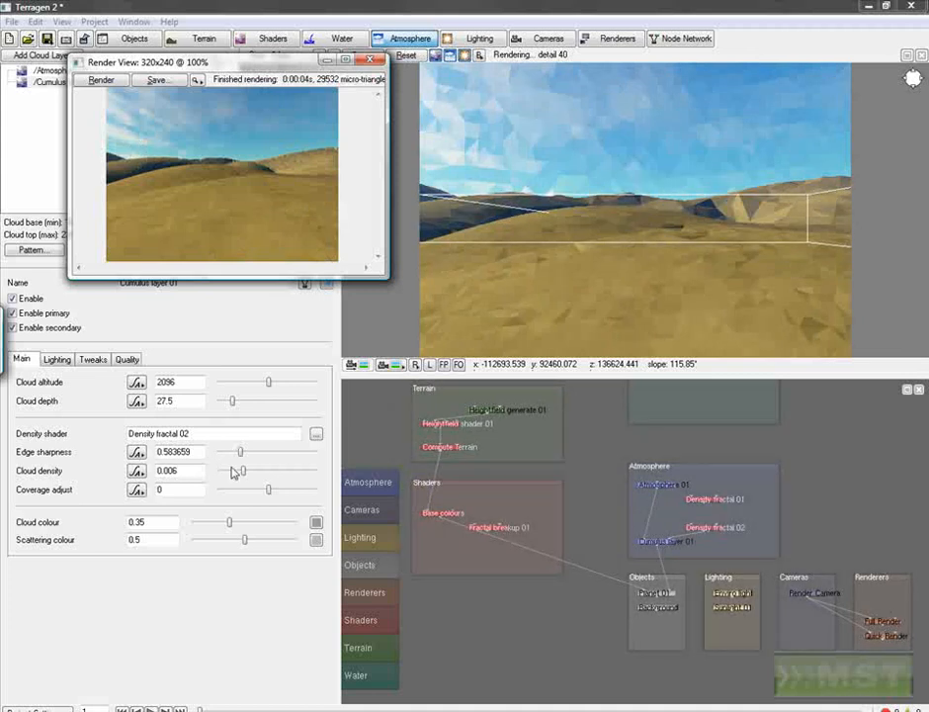
pyautogui.moveTo(228, 477)
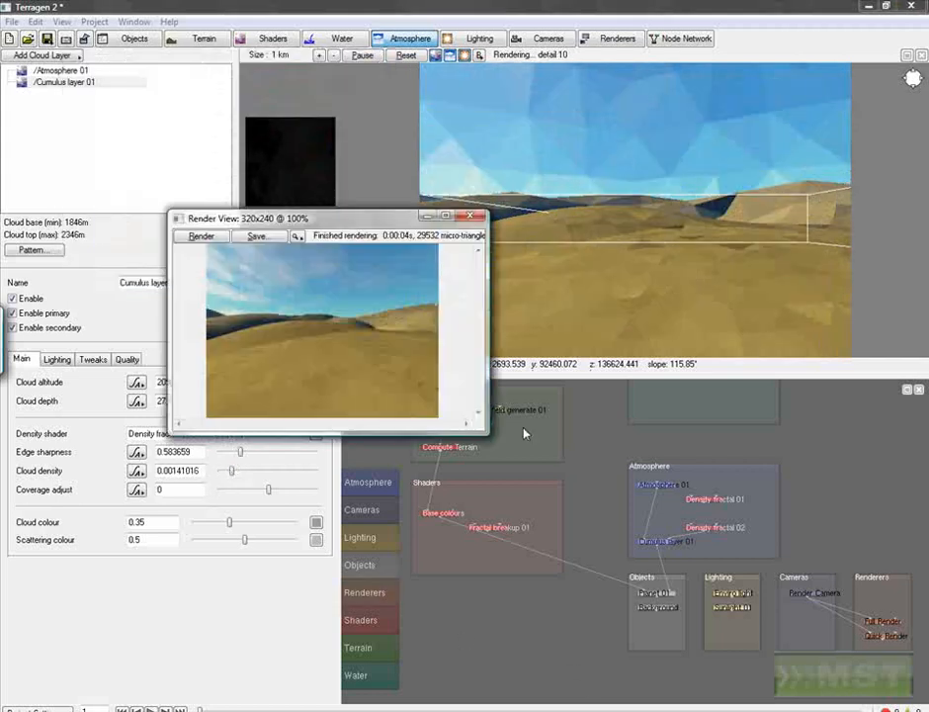
pyautogui.click(201, 236)
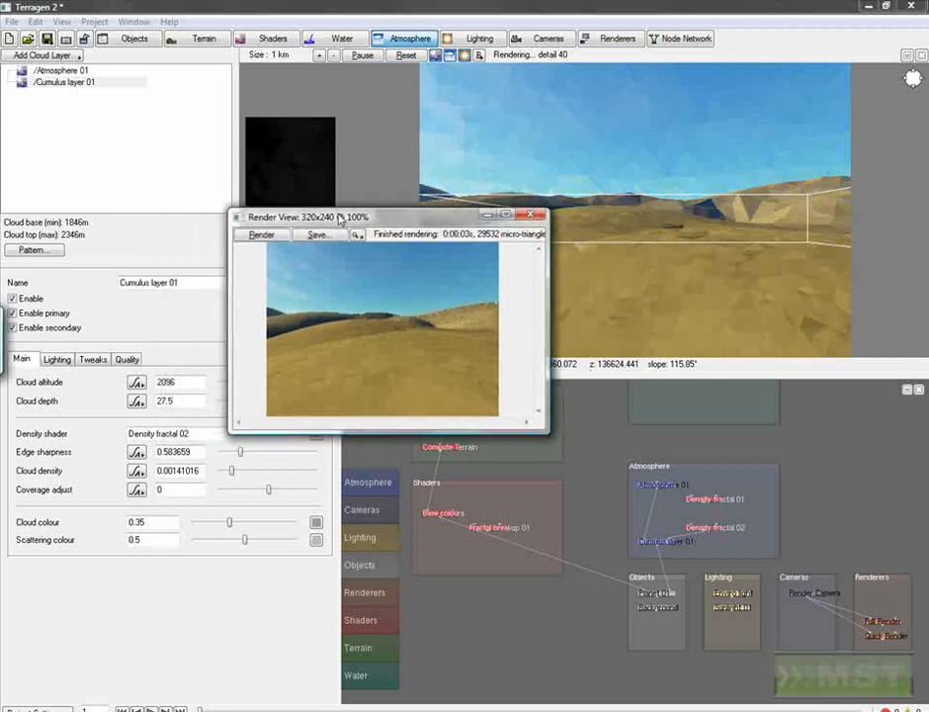
pyautogui.click(41, 54)
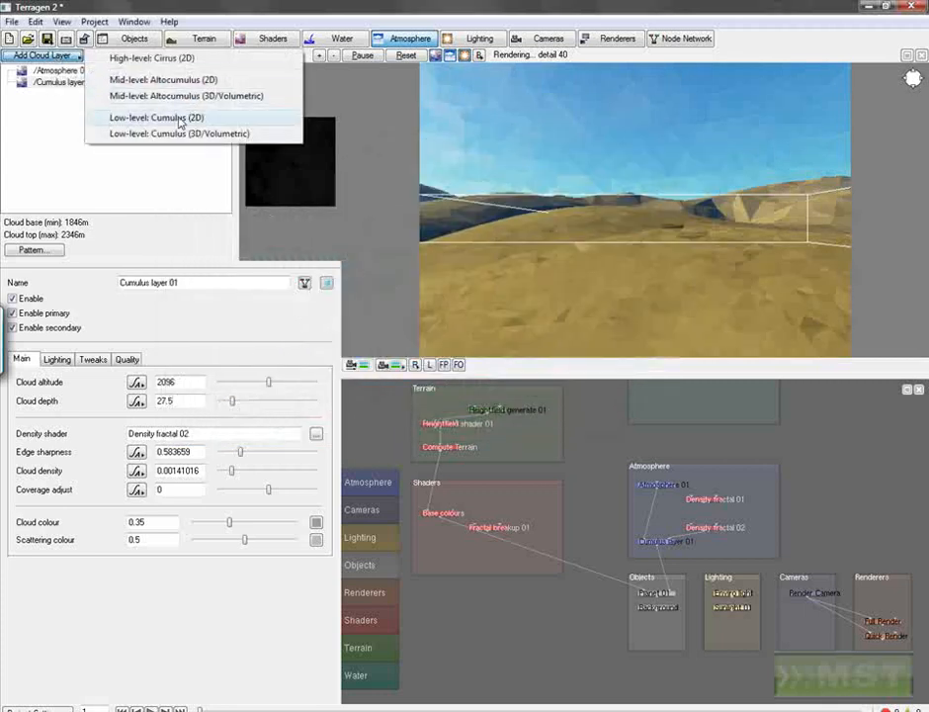
# - Add Cumulus layer 02 with lower cloud depth and darker cloud colour, then render a preview
pyautogui.click(156, 117)
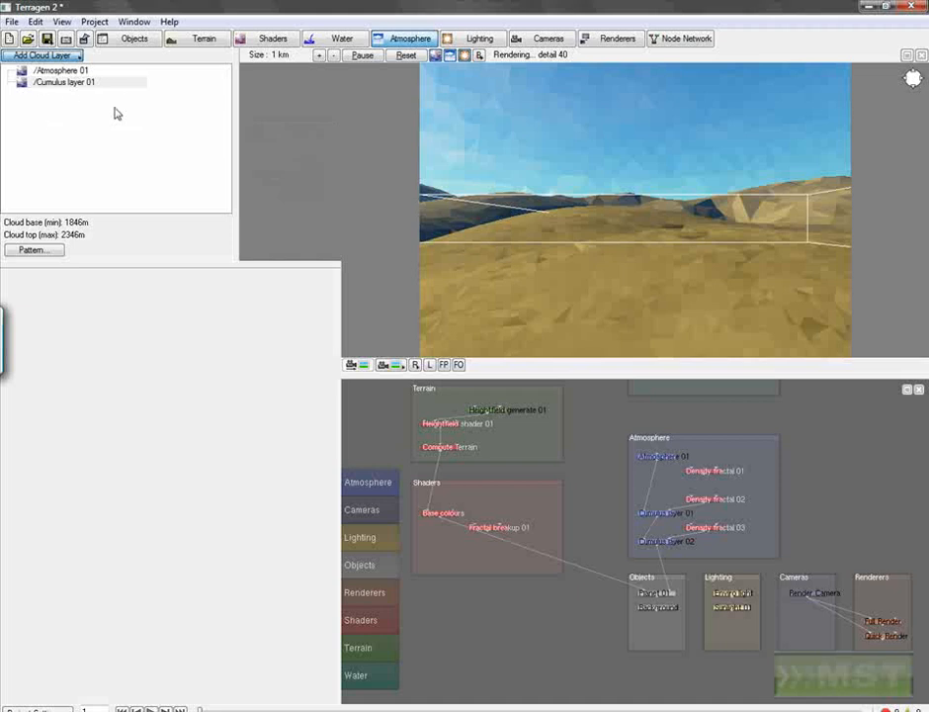
pyautogui.click(39, 54)
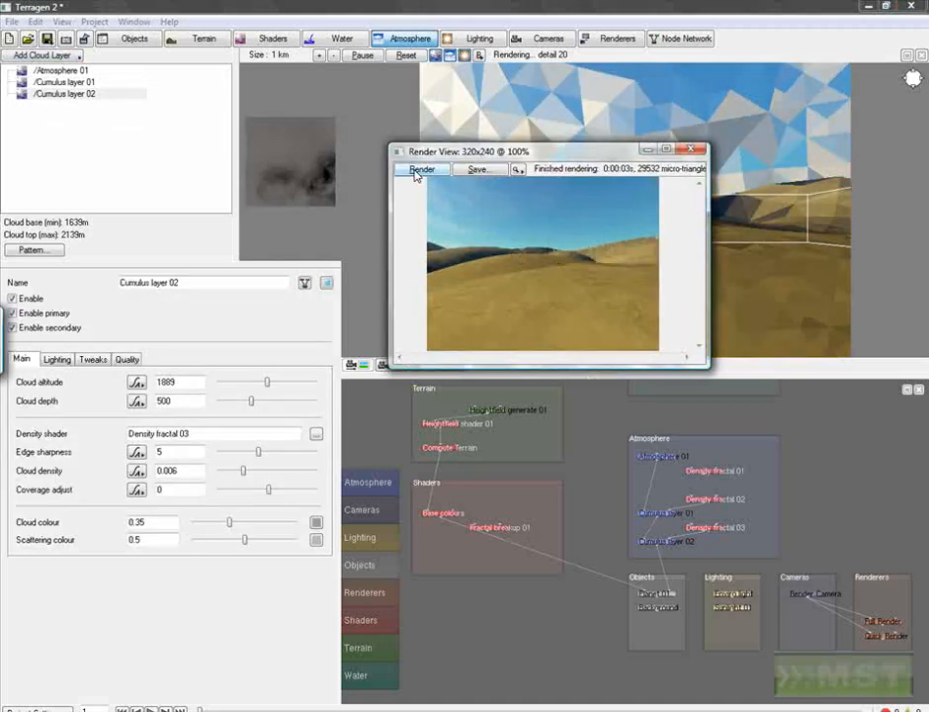
pyautogui.click(421, 169)
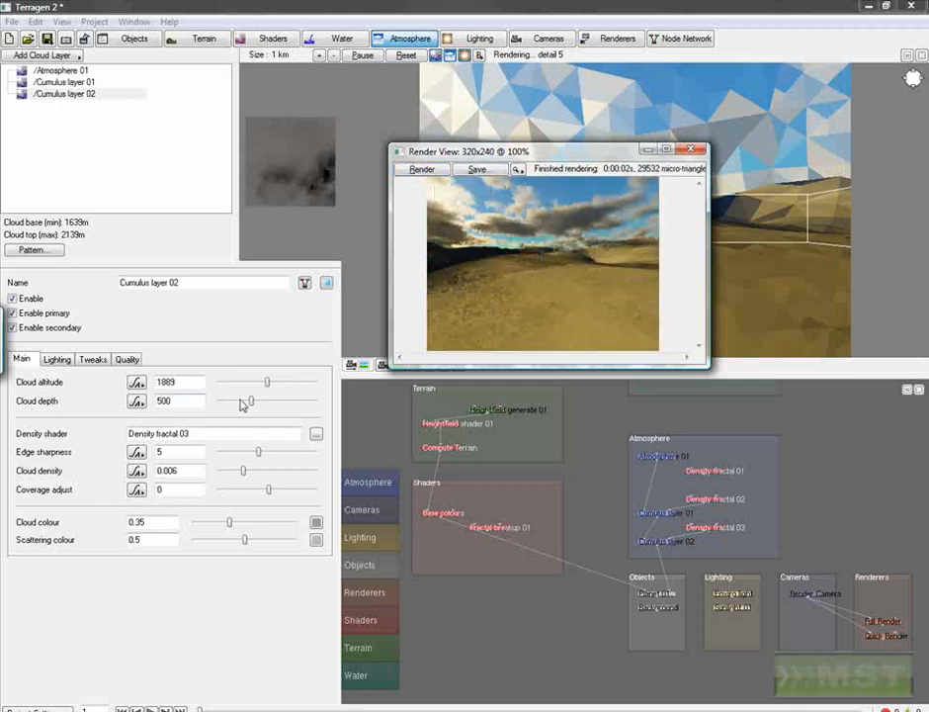
pyautogui.moveTo(245, 401); pyautogui.dragTo(249, 401)
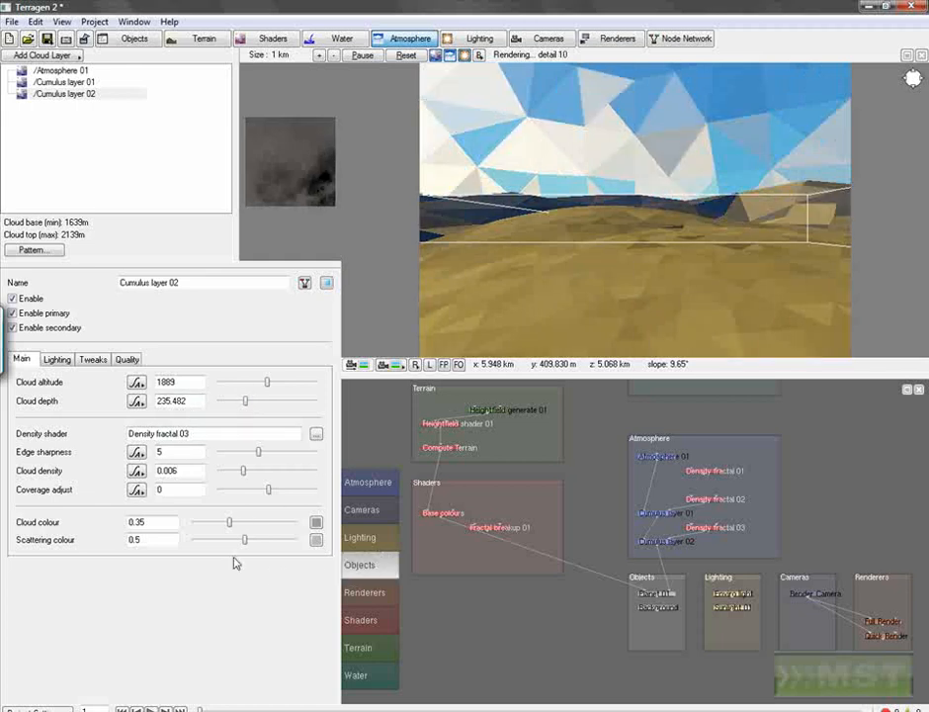
pyautogui.moveTo(231, 521); pyautogui.dragTo(216, 521)
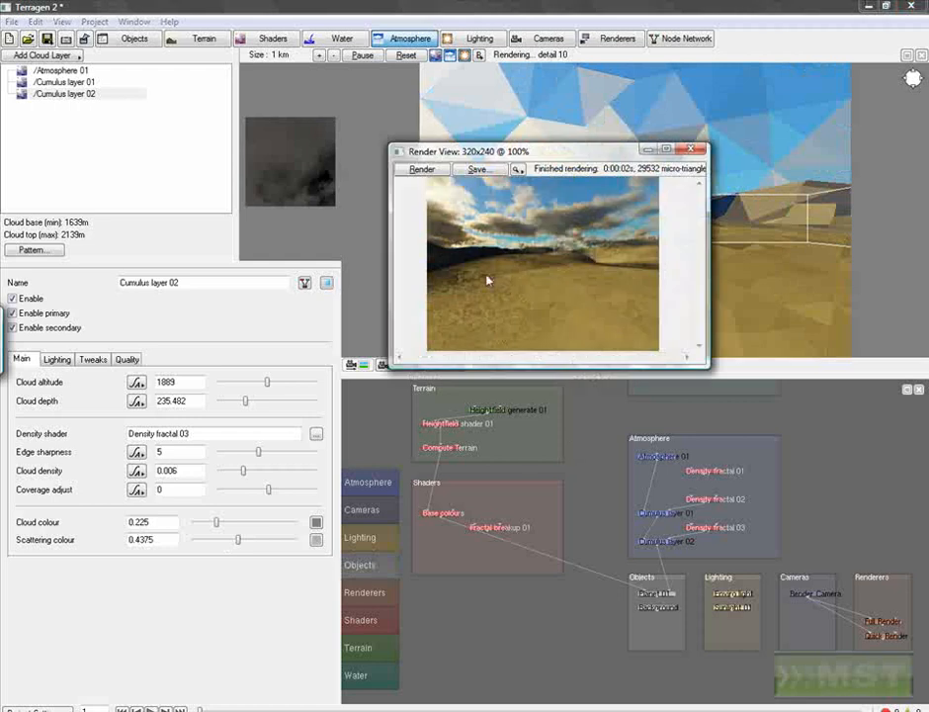
pyautogui.click(421, 169)
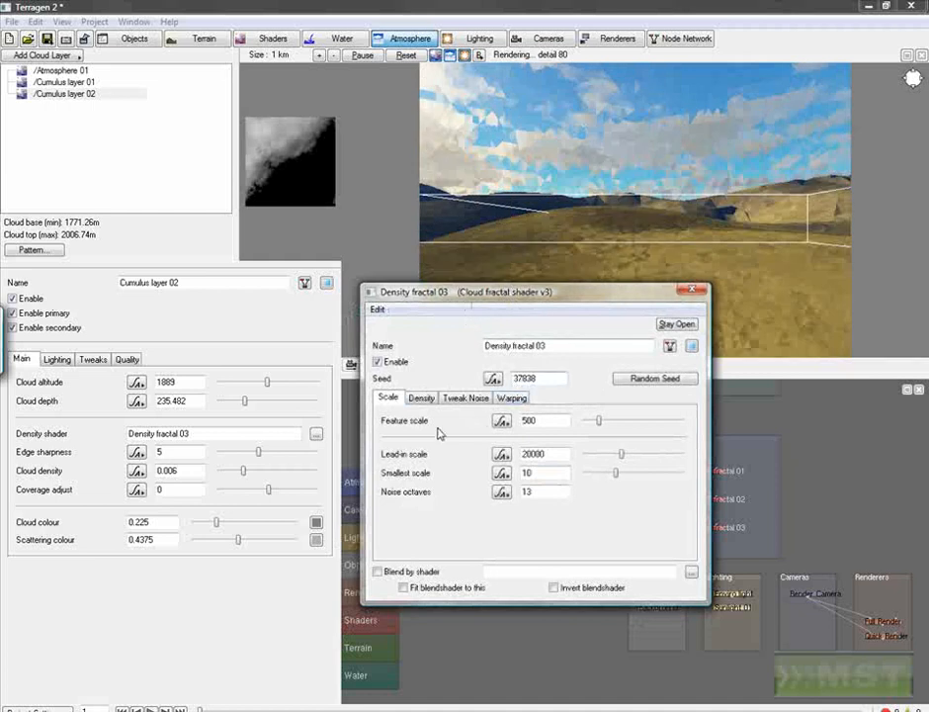
# - Raise Density fractal 03's Coverage adjust from -1.25 to 0 and render a preview
pyautogui.click(421, 397)
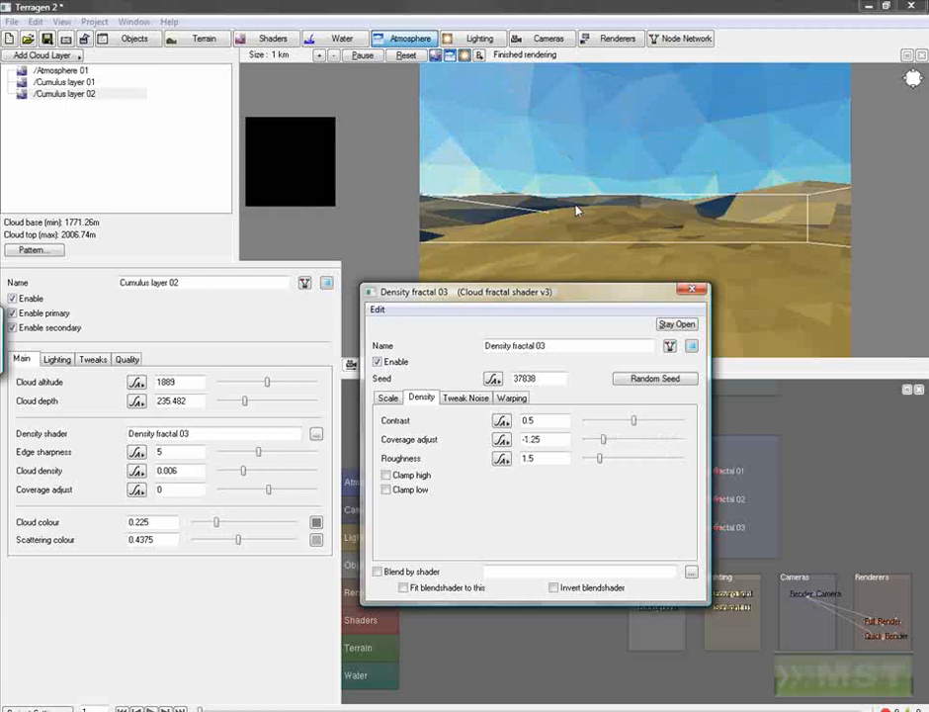
pyautogui.moveTo(588, 440); pyautogui.dragTo(618, 440)
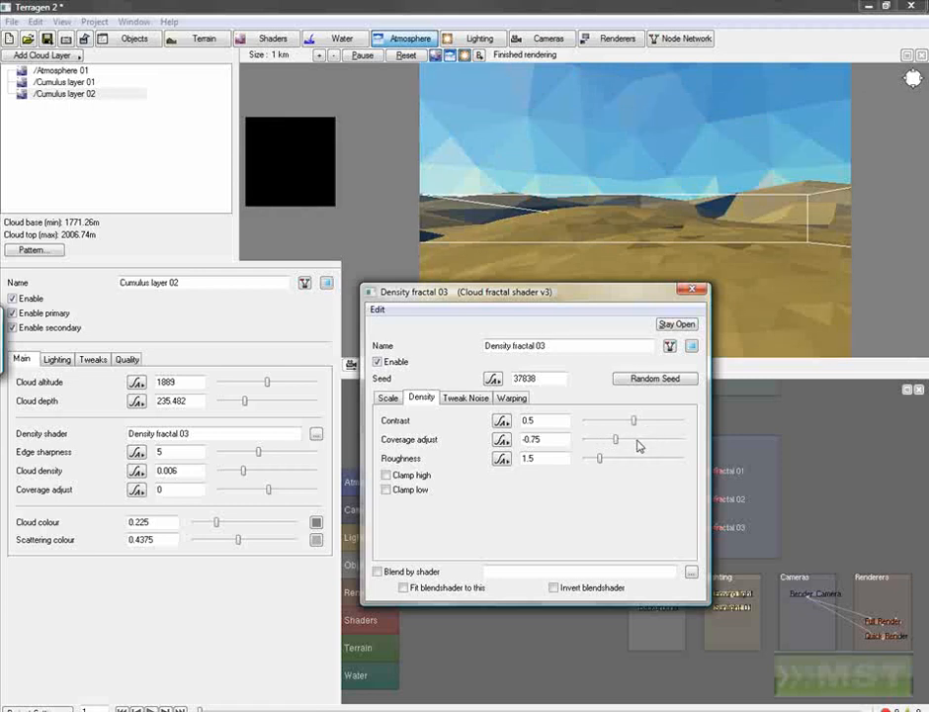
pyautogui.moveTo(608, 440); pyautogui.dragTo(627, 440)
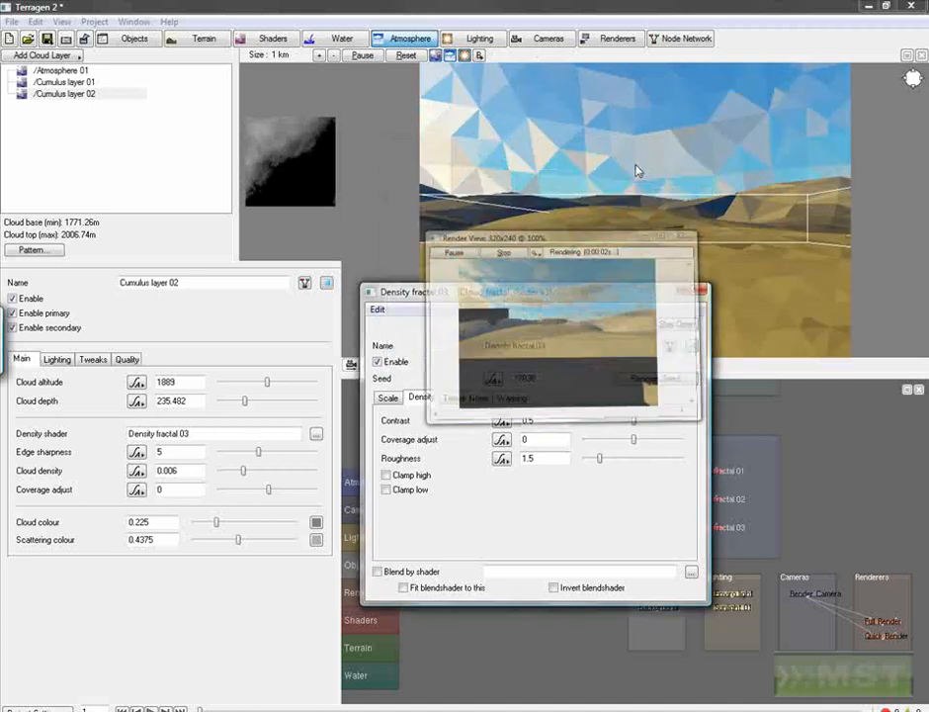
pyautogui.click(512, 396)
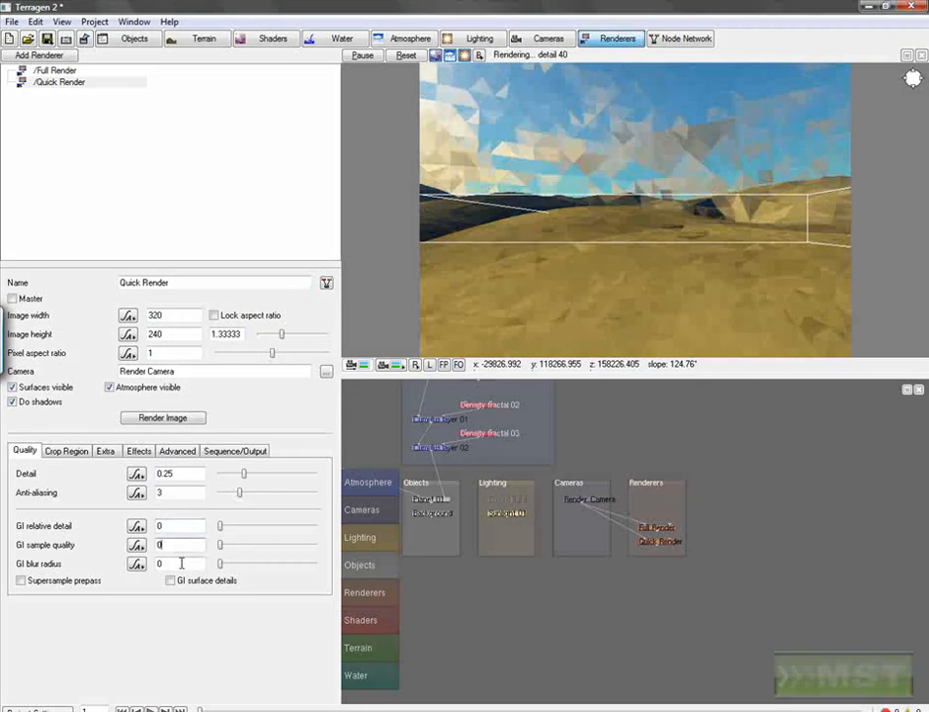
# - Check the camera, then set Sunlight 01's heading to 0 and run a 320x240 Quick Render
pyautogui.click(479, 38)
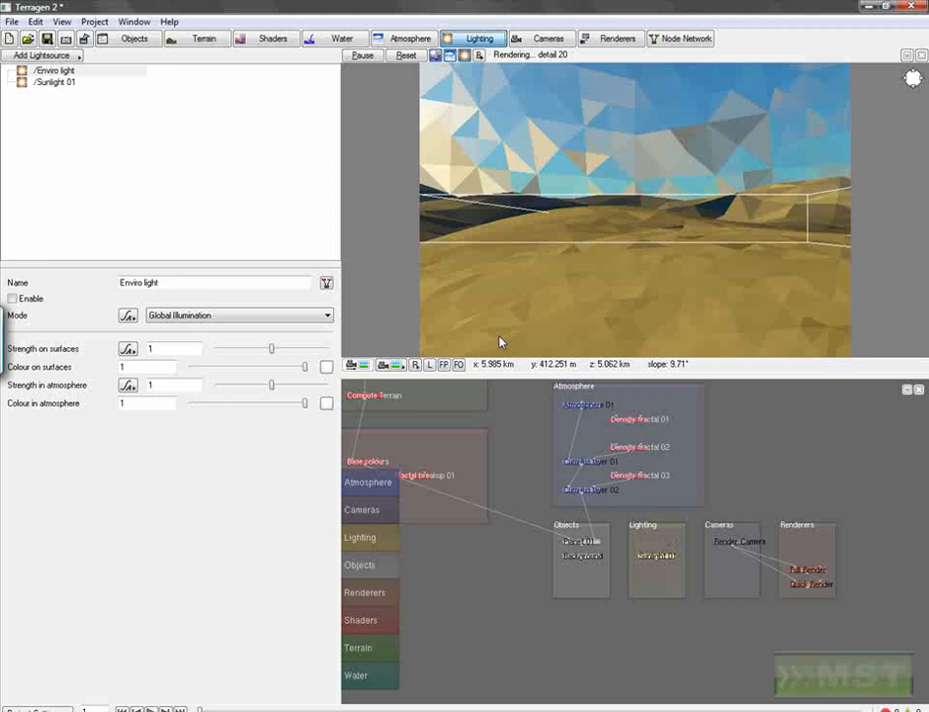
pyautogui.click(60, 82)
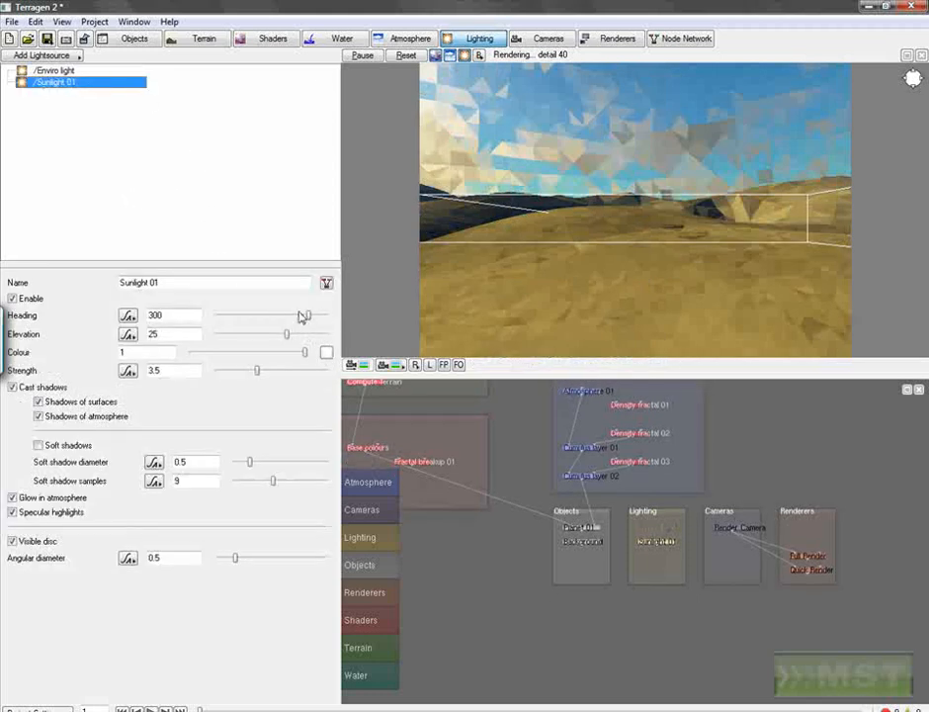
pyautogui.click(547, 38)
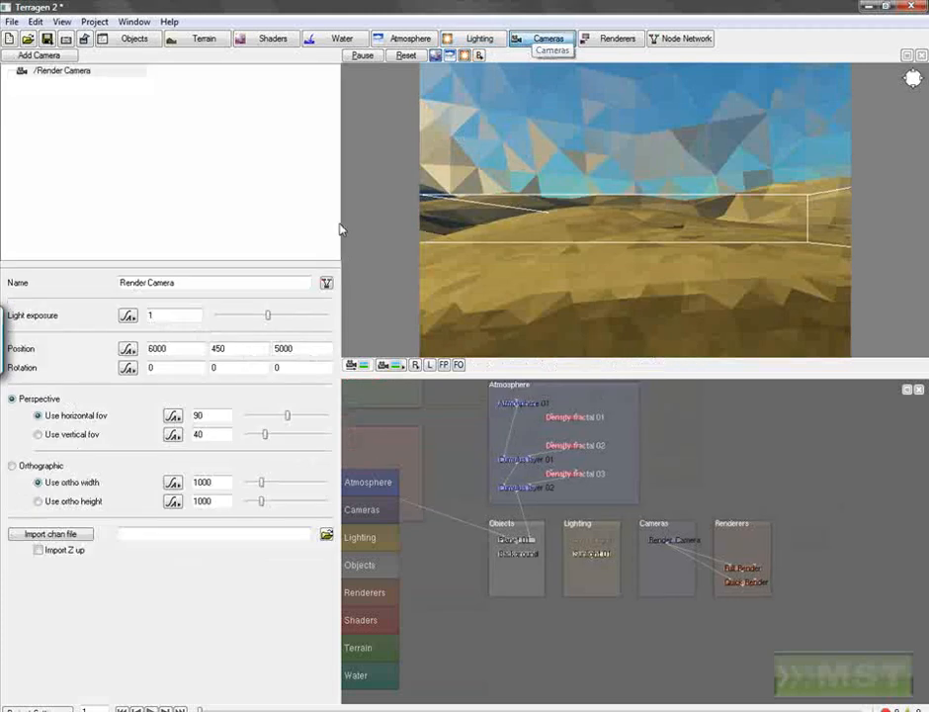
pyautogui.click(480, 38)
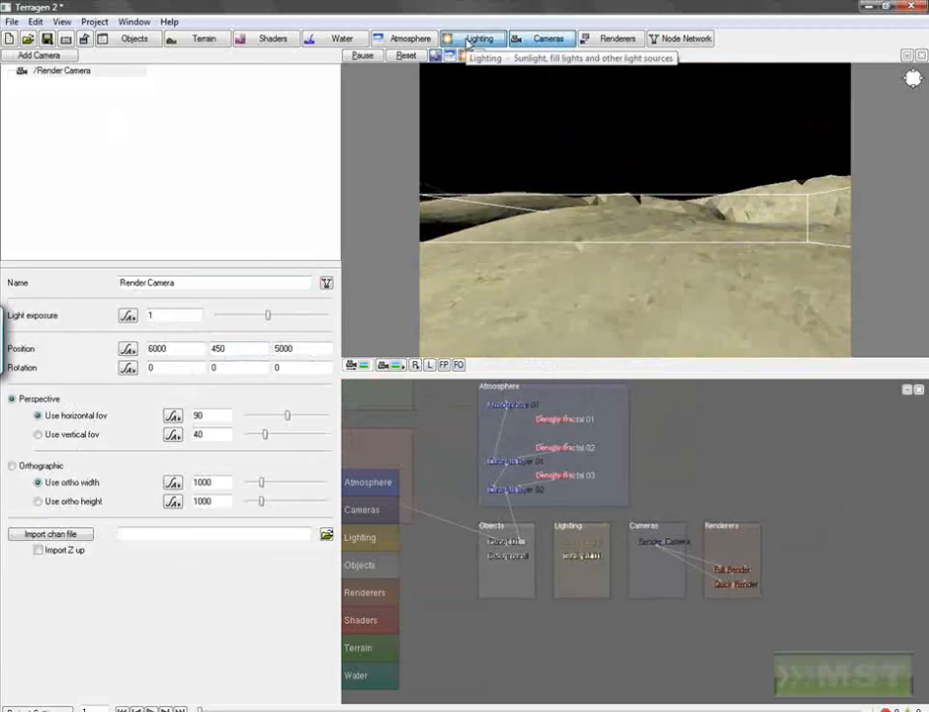
pyautogui.click(478, 38)
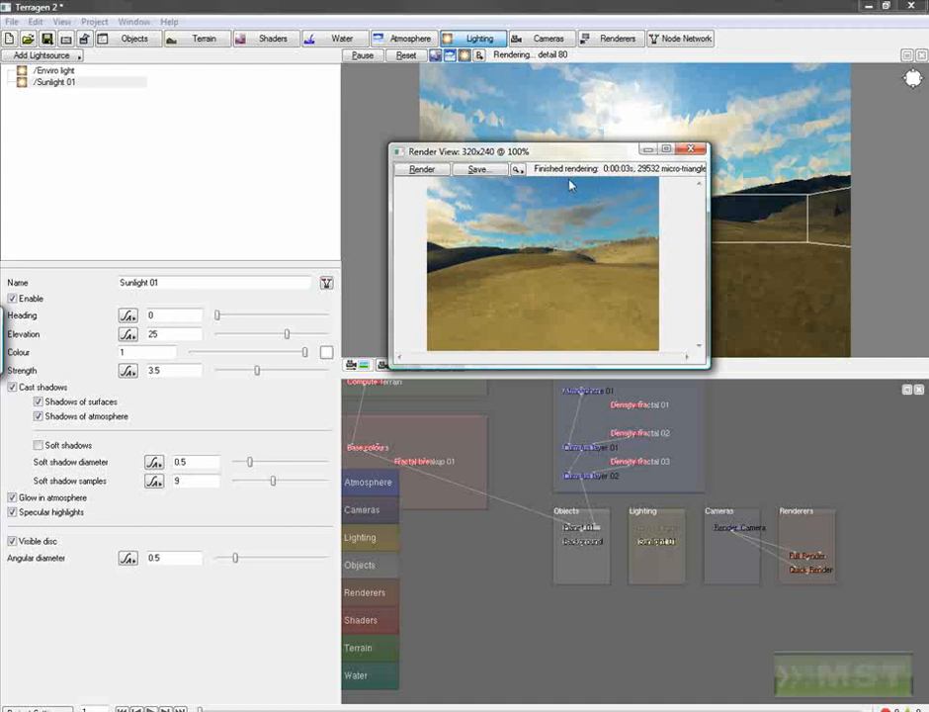
# - Close the preview and set the sun's elevation to 30 degrees
pyautogui.click(693, 150)
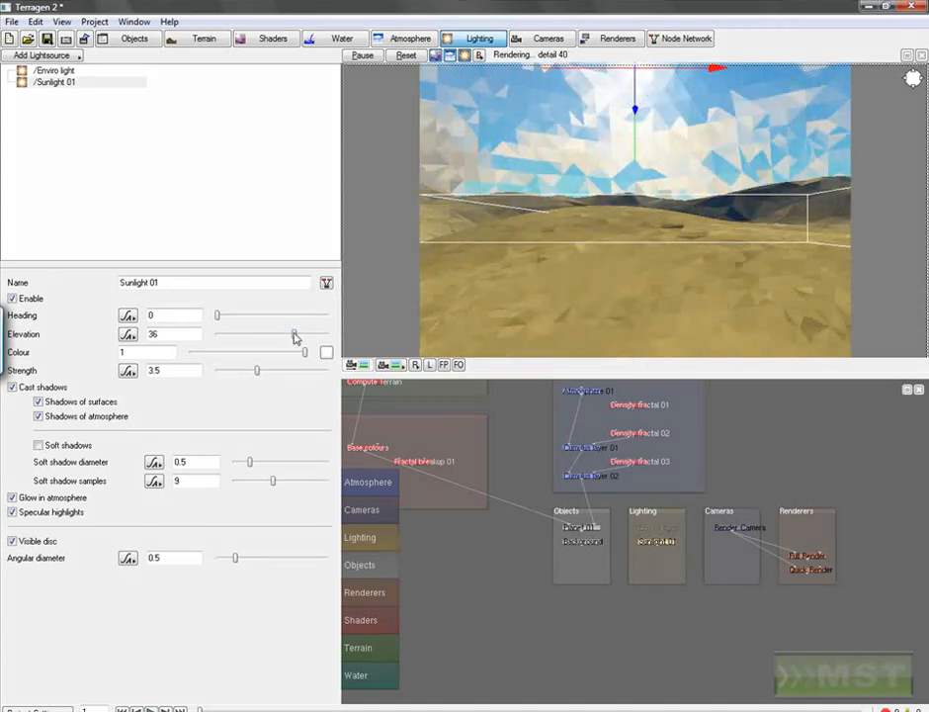
pyautogui.moveTo(295, 334); pyautogui.dragTo(287, 334)
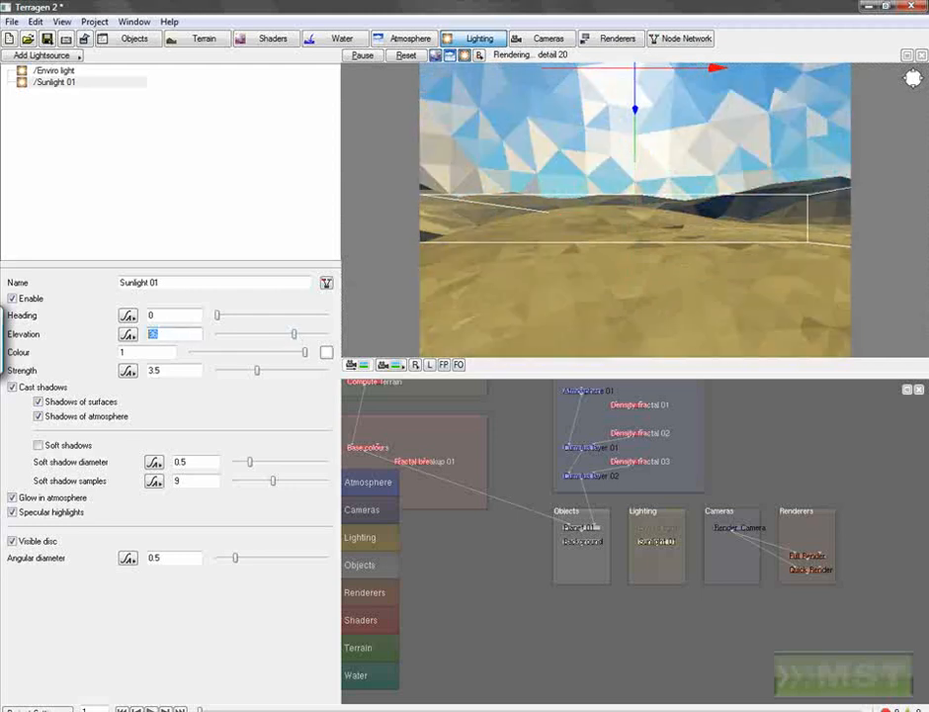
pyautogui.write('34')
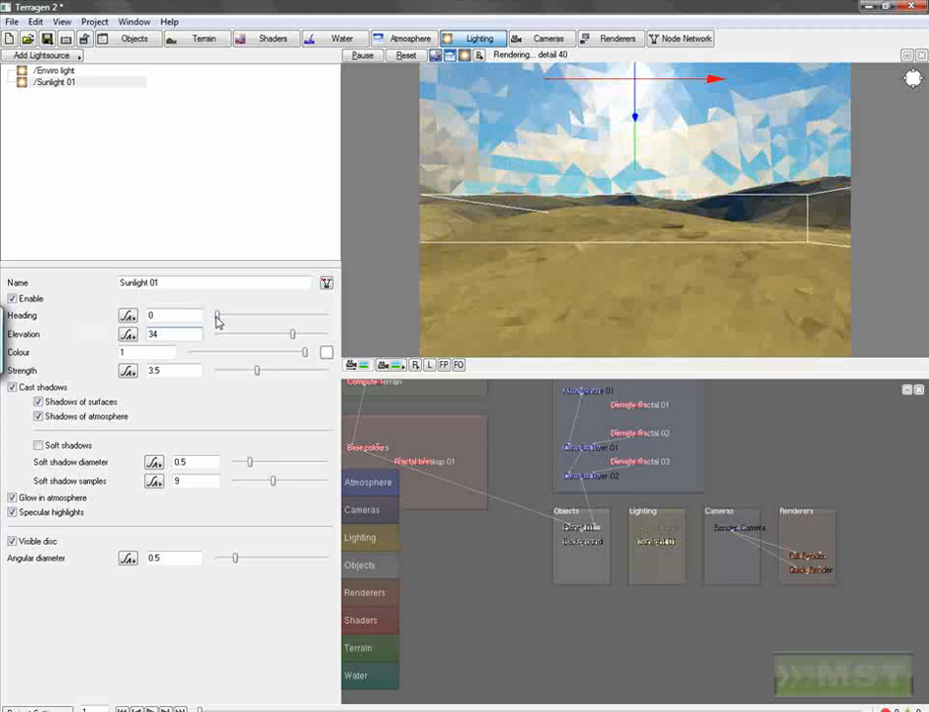
# - Adjust the sun's heading to 15.75, re-rendering the quick preview to check
pyautogui.moveTo(217, 314); pyautogui.dragTo(226, 314)
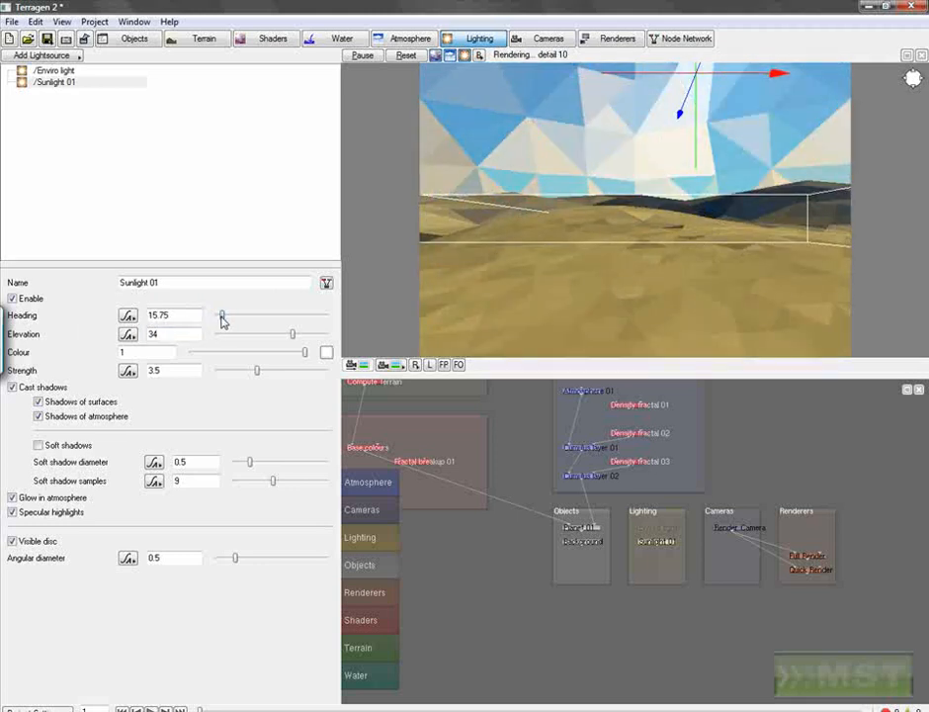
pyautogui.moveTo(222, 314); pyautogui.dragTo(225, 315)
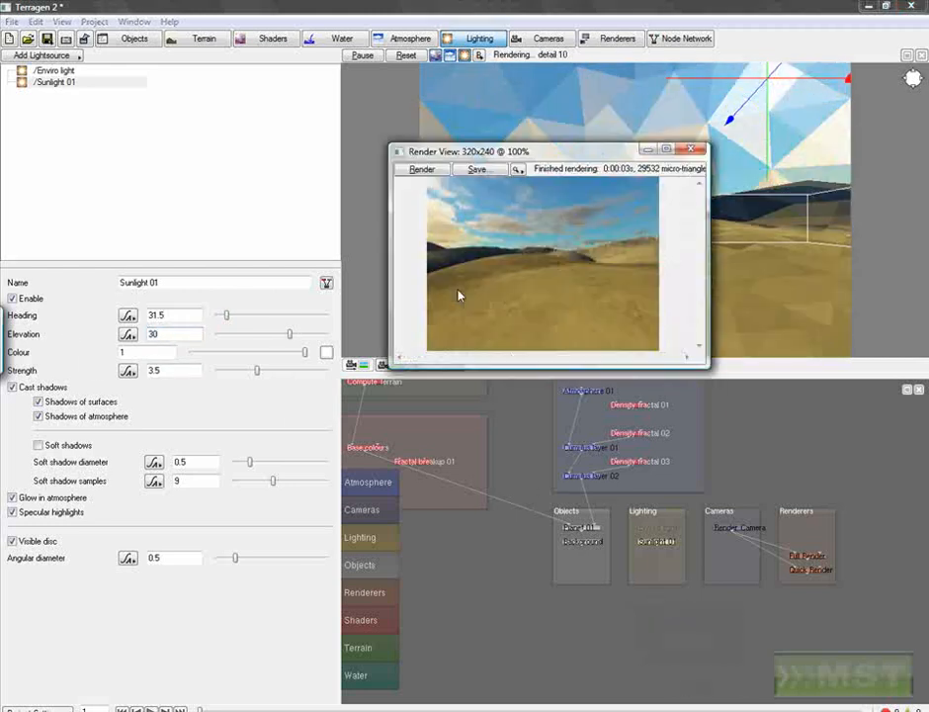
pyautogui.click(422, 169)
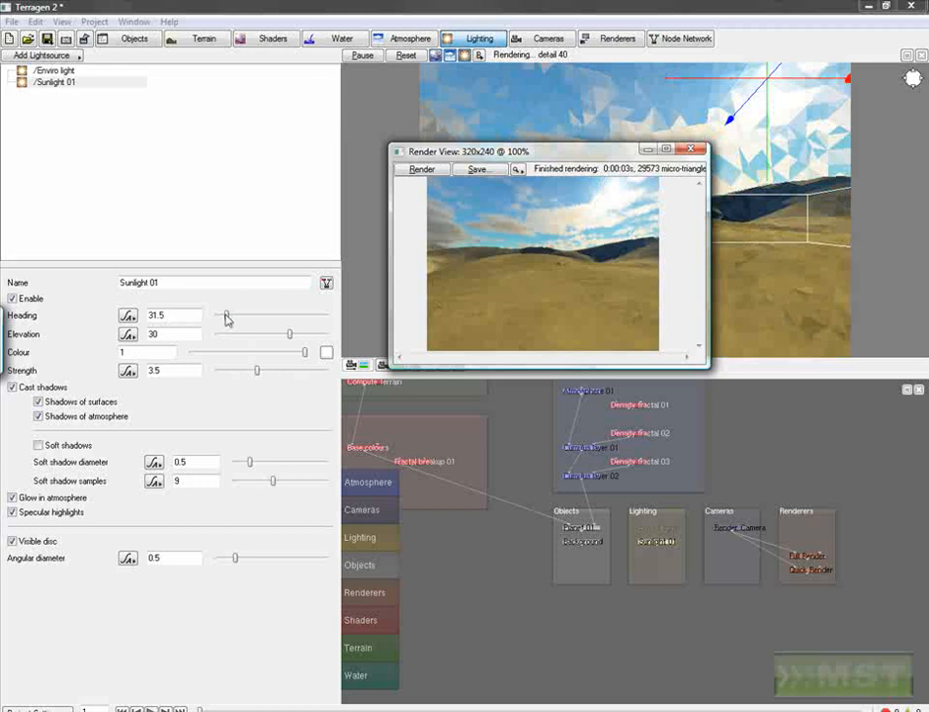
pyautogui.moveTo(238, 314); pyautogui.dragTo(222, 314)
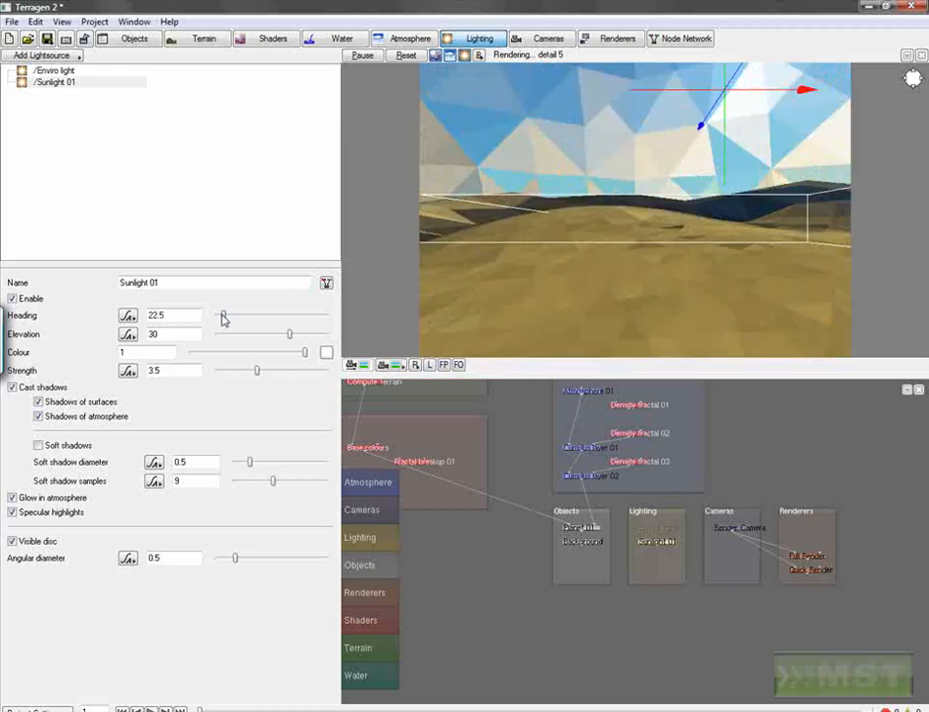
pyautogui.moveTo(225, 315); pyautogui.dragTo(221, 314)
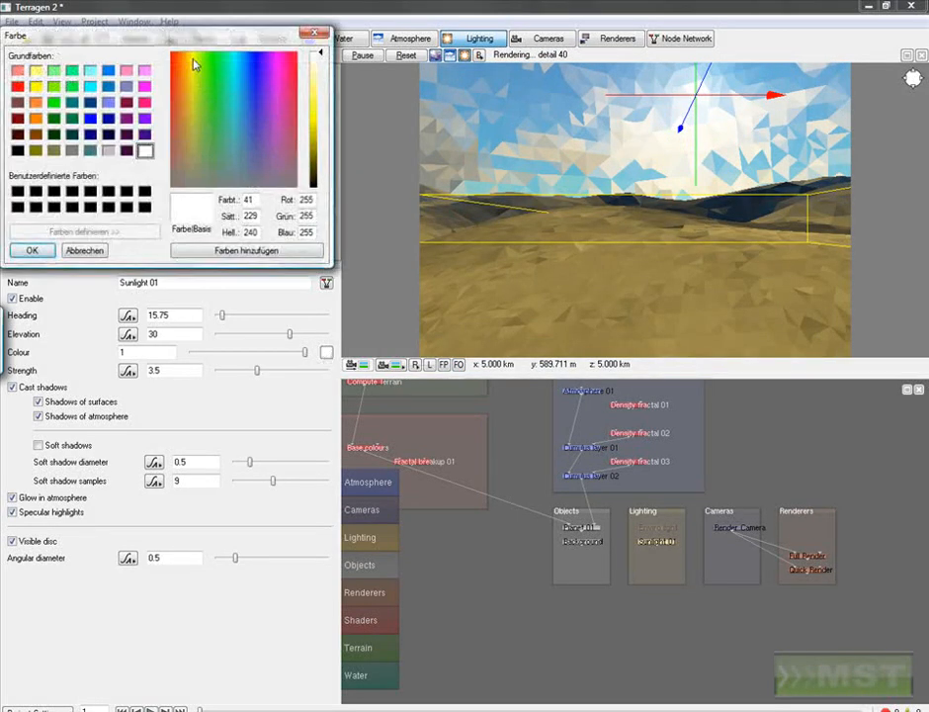
# - Set the sunlight colour to a pale warm yellow and render a quick preview
pyautogui.click(194, 60)
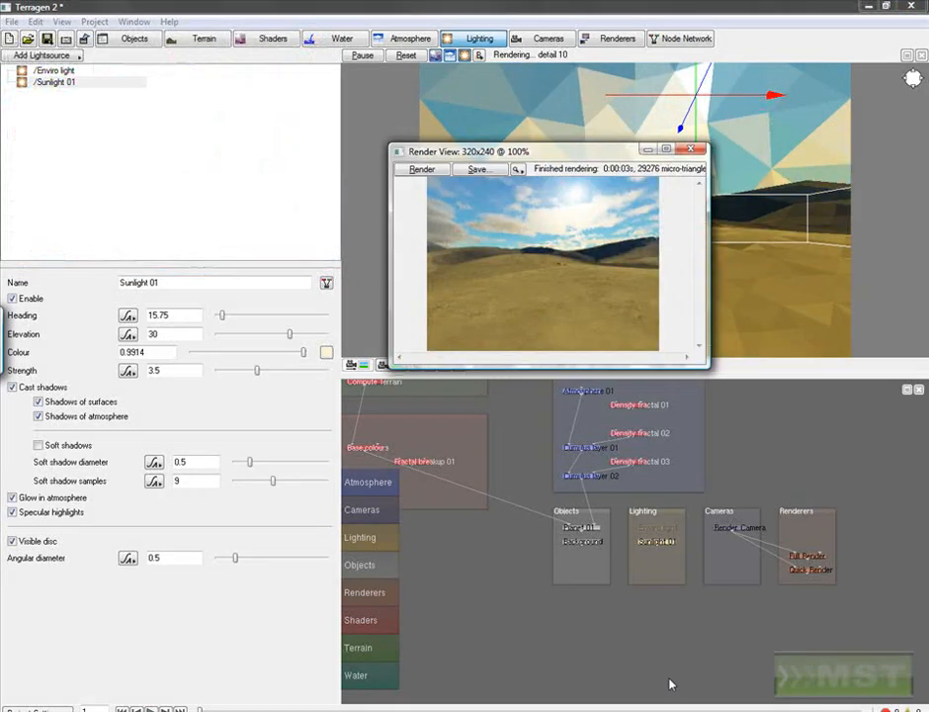
pyautogui.click(421, 168)
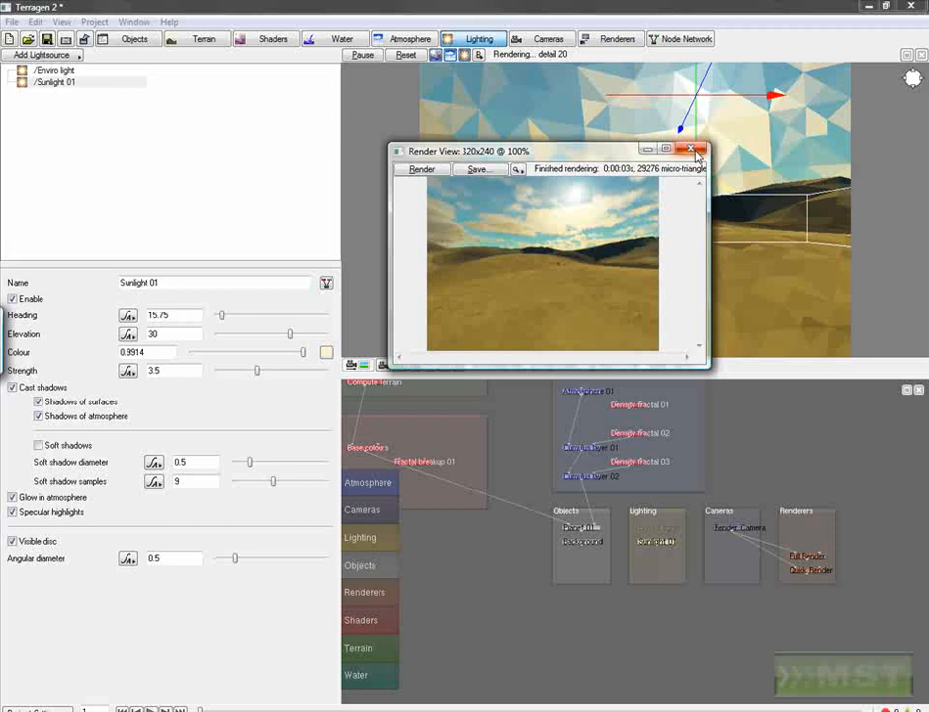
# - Close the Render View and Save As sky.tgd in the sky terragen 2 folder
pyautogui.click(694, 151)
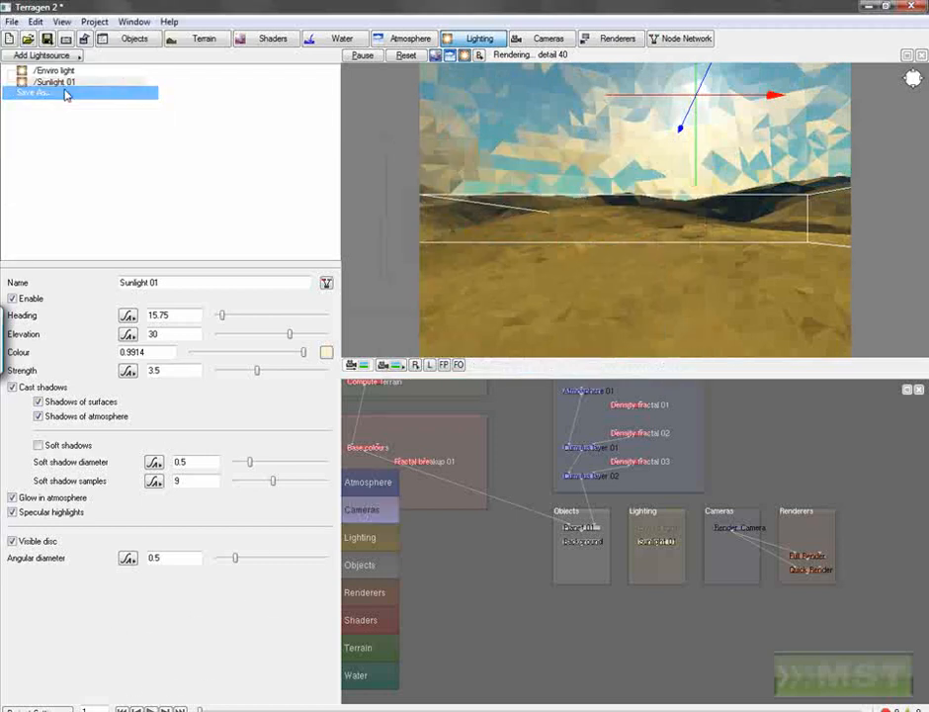
pyautogui.click(33, 92)
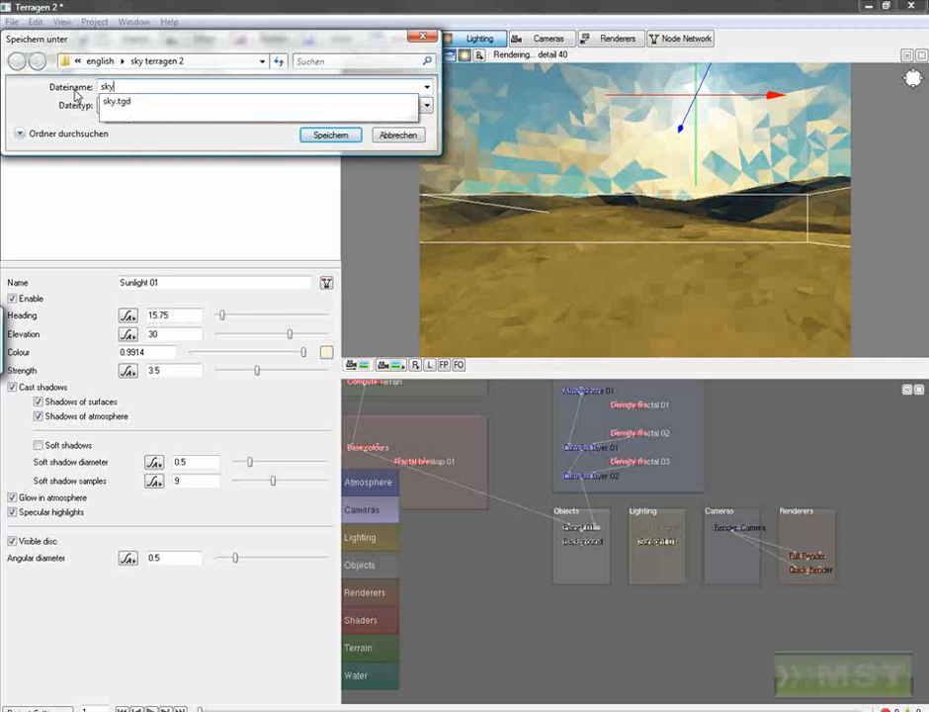
pyautogui.click(330, 134)
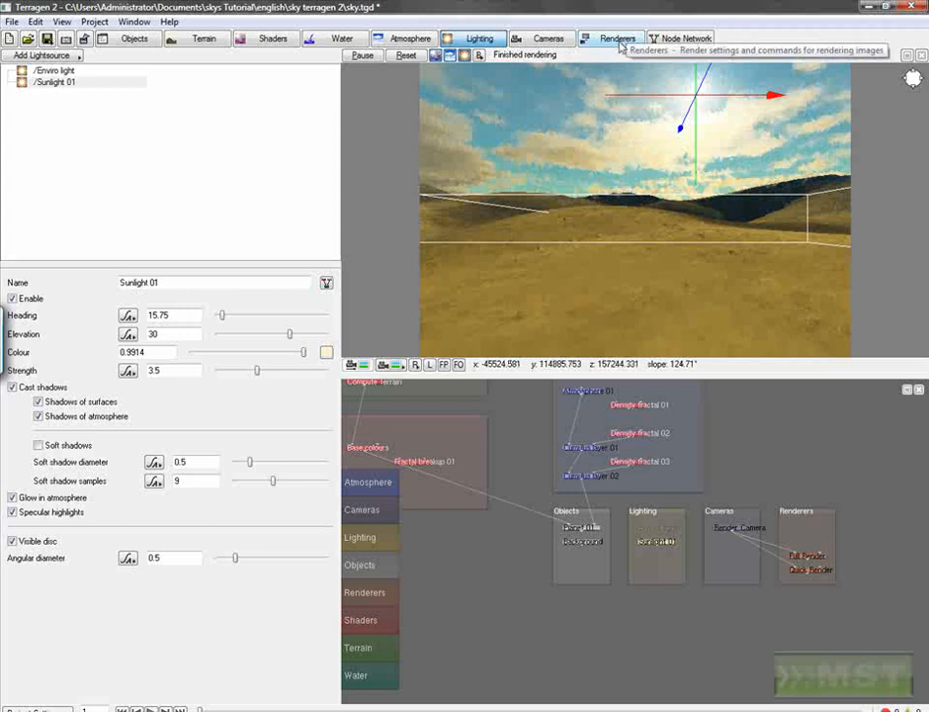
# - Try the render camera's Y rotation at 90, 180 and 270 degrees
pyautogui.click(542, 38)
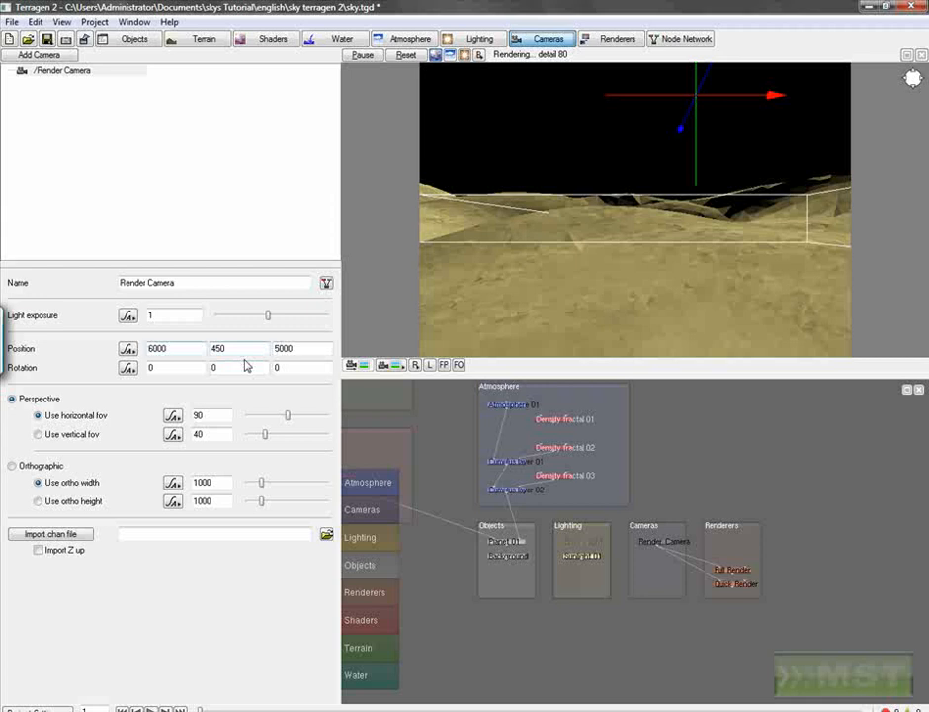
pyautogui.write('90')
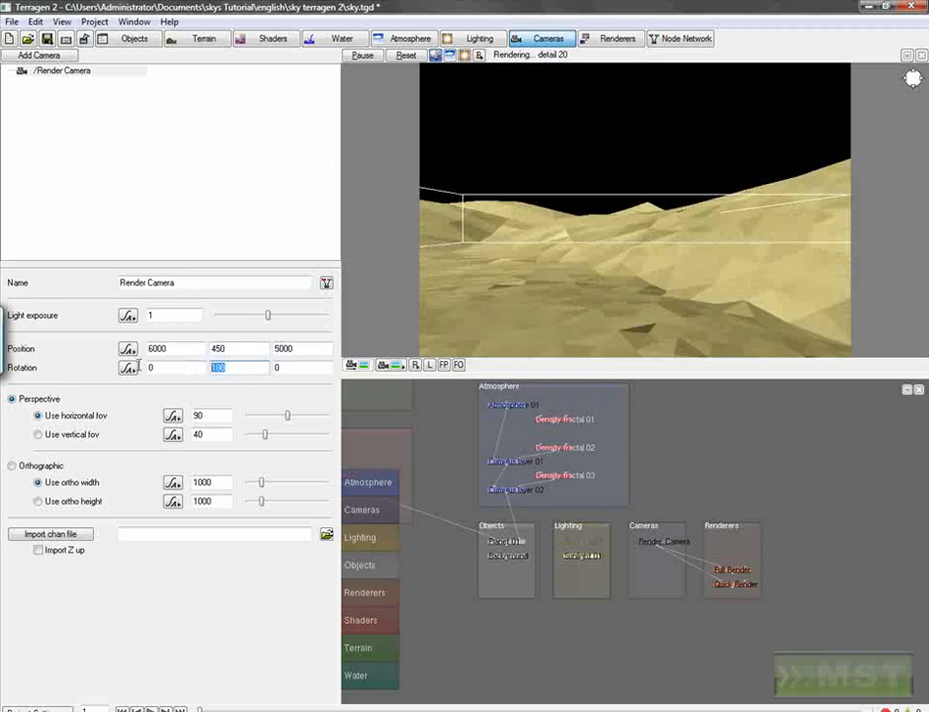
pyautogui.write('270')
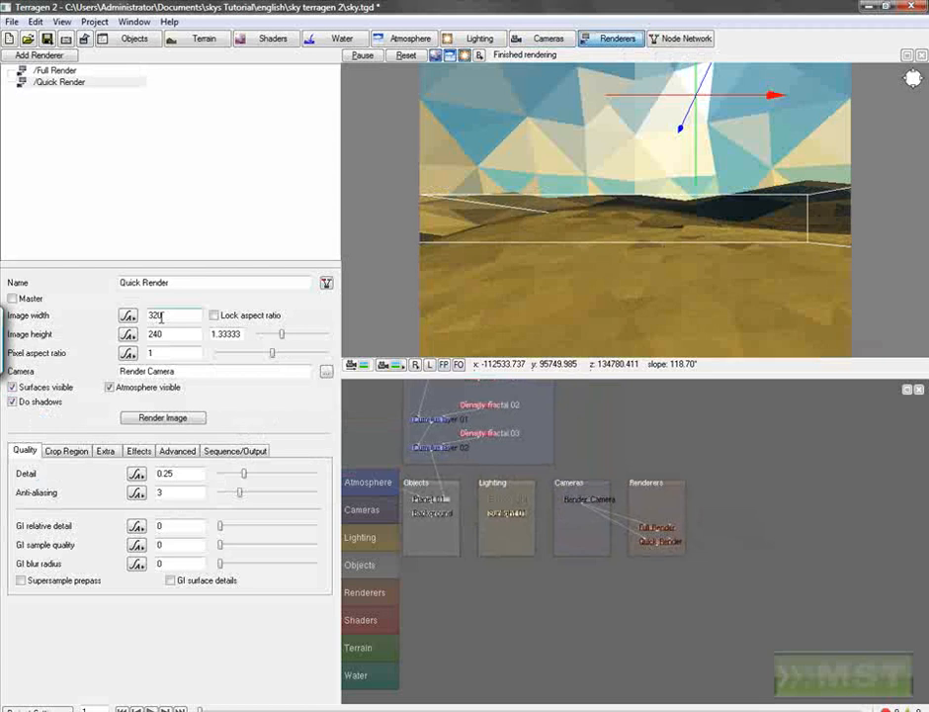
# - Select Full Render and set a locked 600x600 image size
pyautogui.click(61, 70)
pyautogui.write('6')
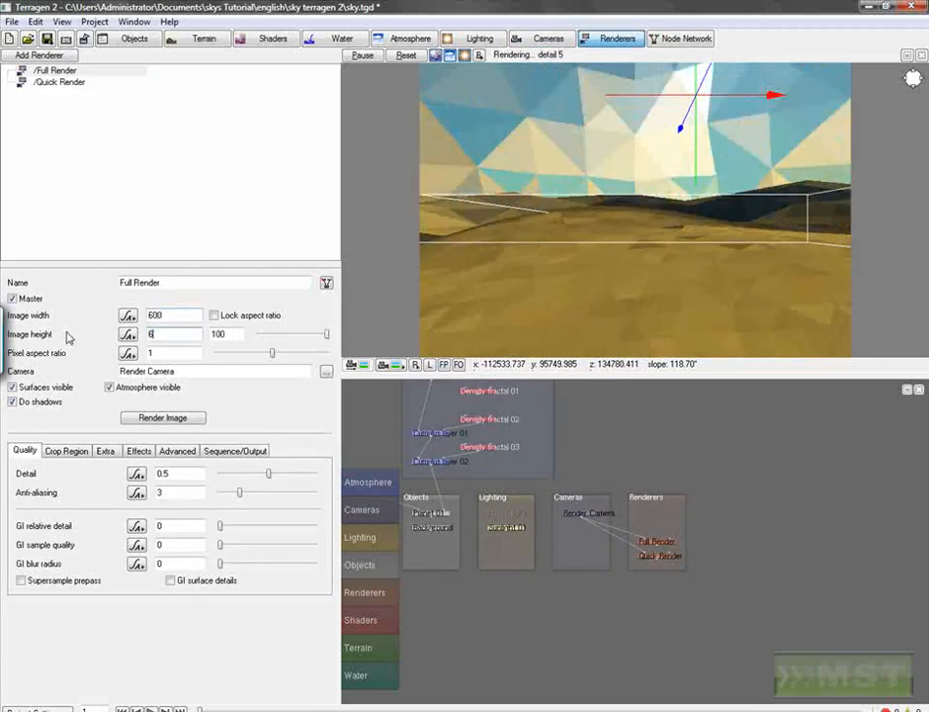
pyautogui.click(214, 314)
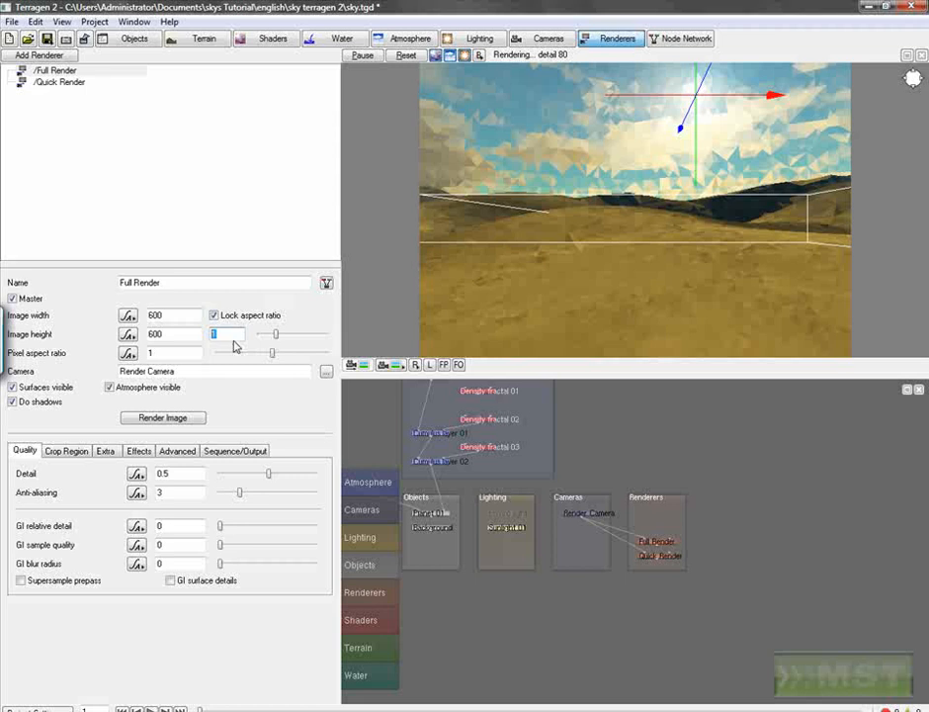
pyautogui.moveTo(116, 432)
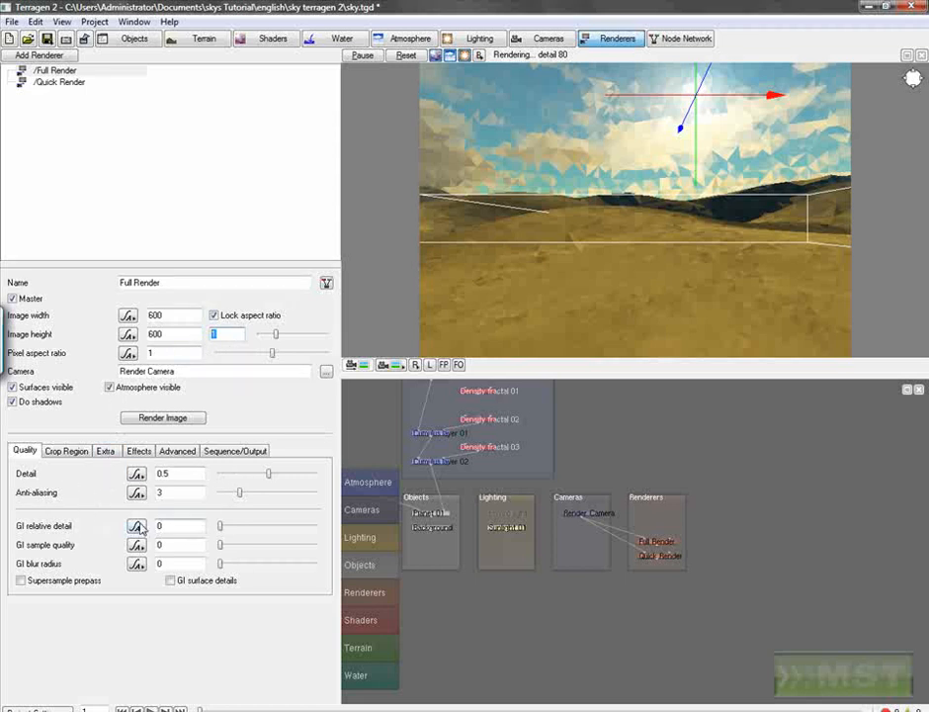
pyautogui.moveTo(267, 475); pyautogui.dragTo(293, 475)
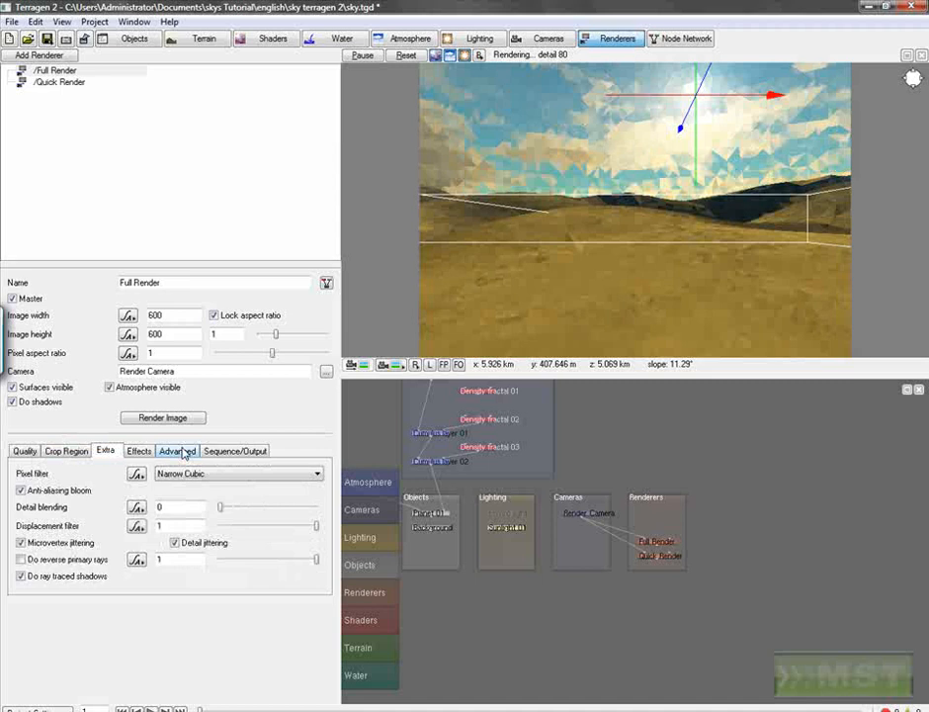
# - Review the post-processing and output settings, then render the full 600x600 image
pyautogui.click(138, 450)
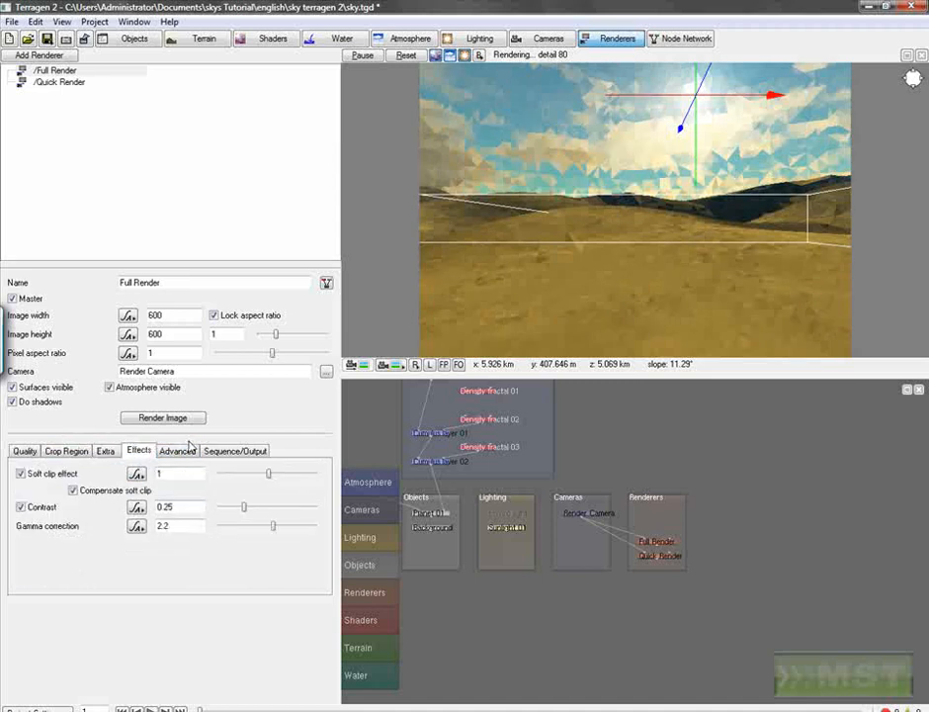
pyautogui.click(236, 450)
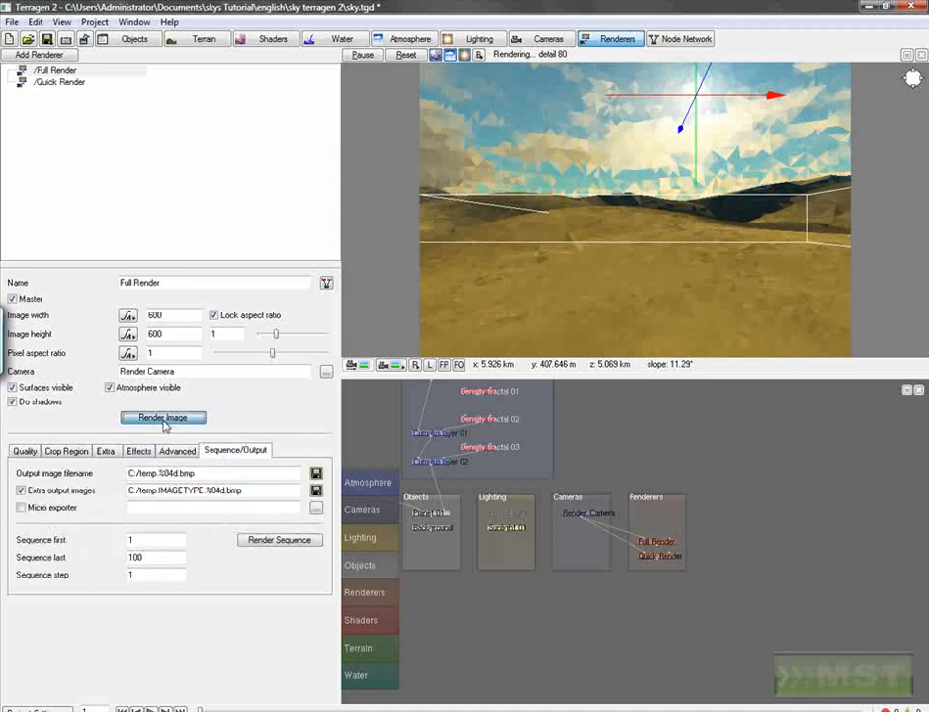
pyautogui.click(162, 417)
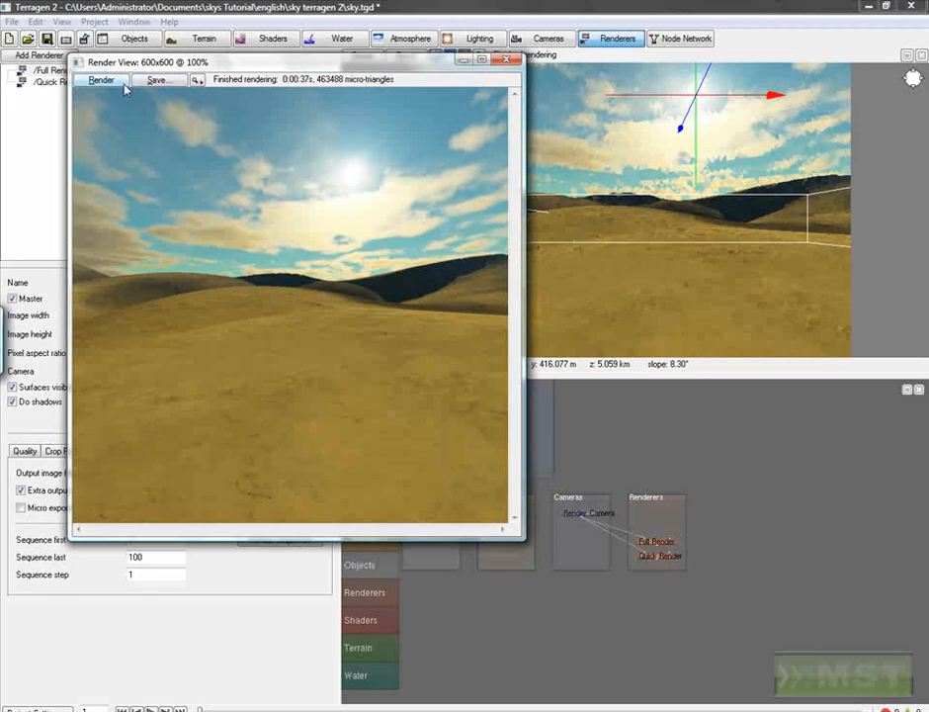
# - Render the 90° heading view, store it as a BMP, and close the render window
pyautogui.click(156, 80)
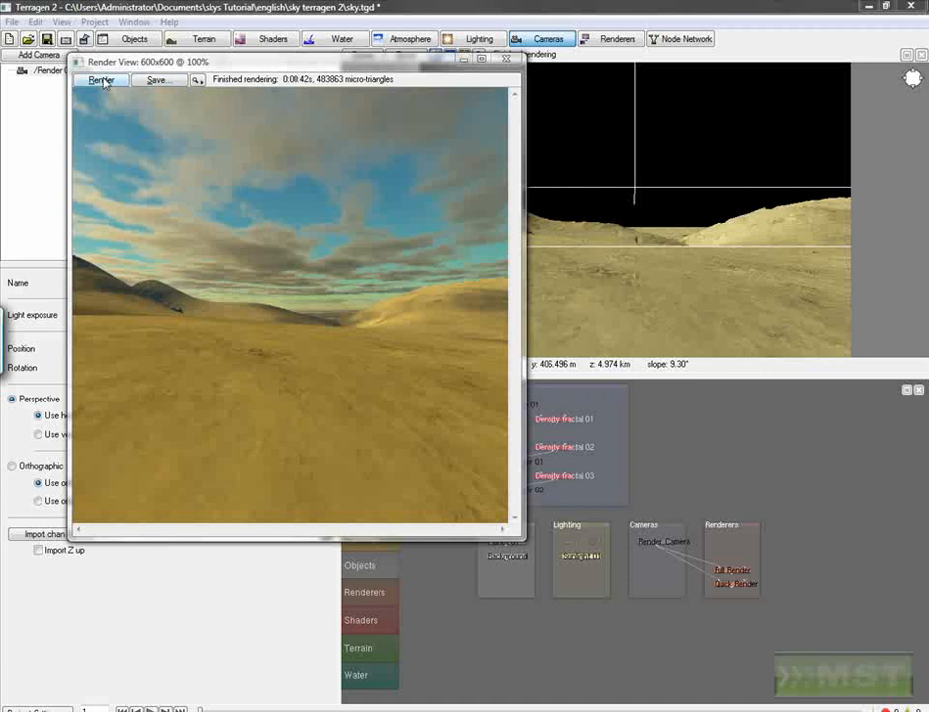
pyautogui.click(157, 80)
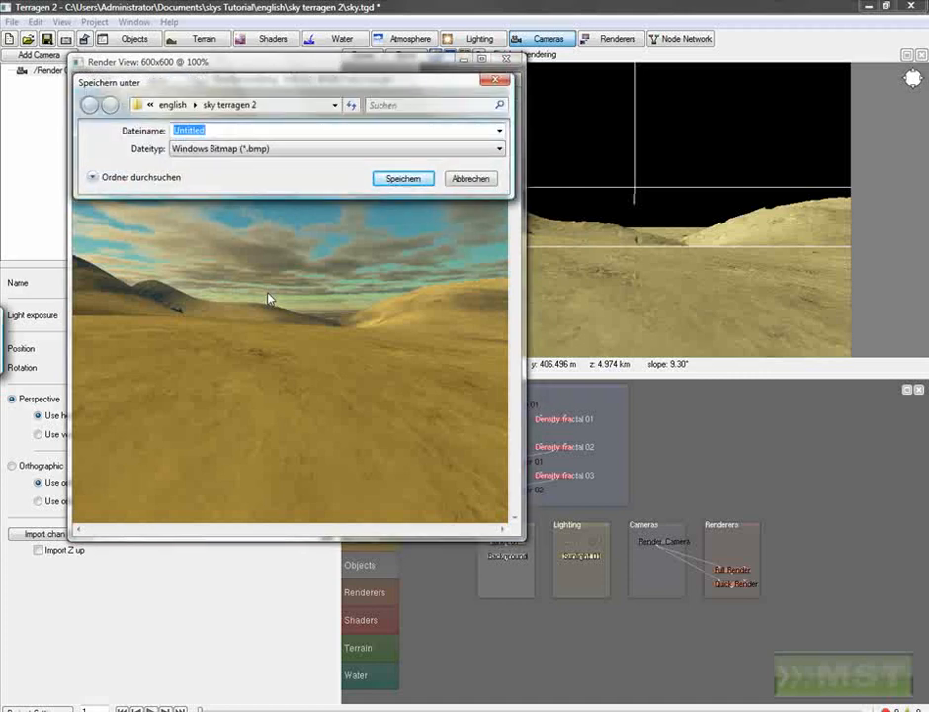
pyautogui.click(471, 179)
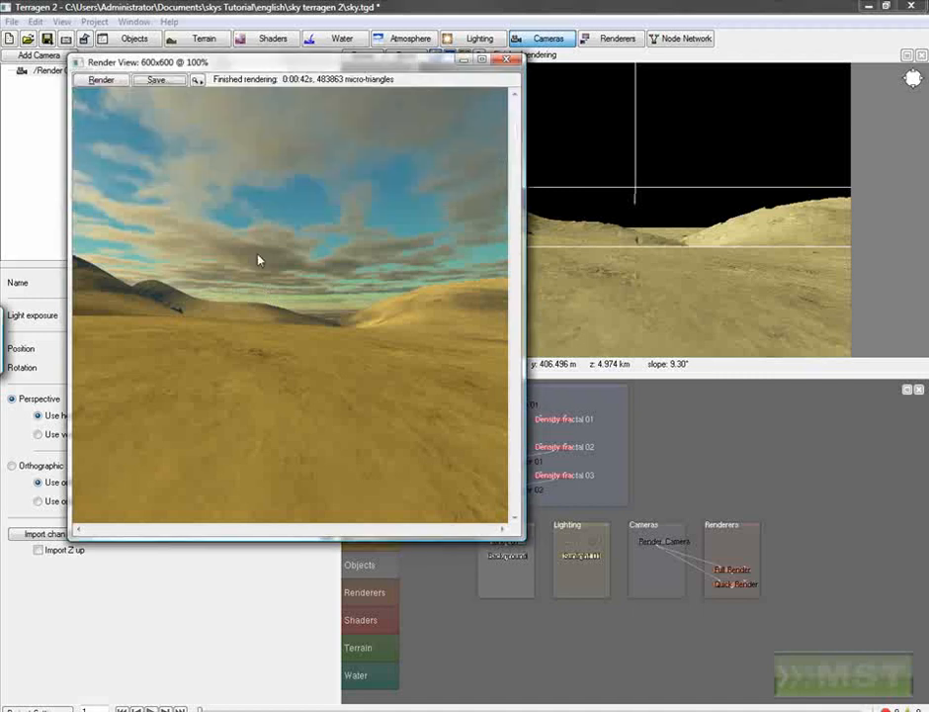
pyautogui.click(507, 58)
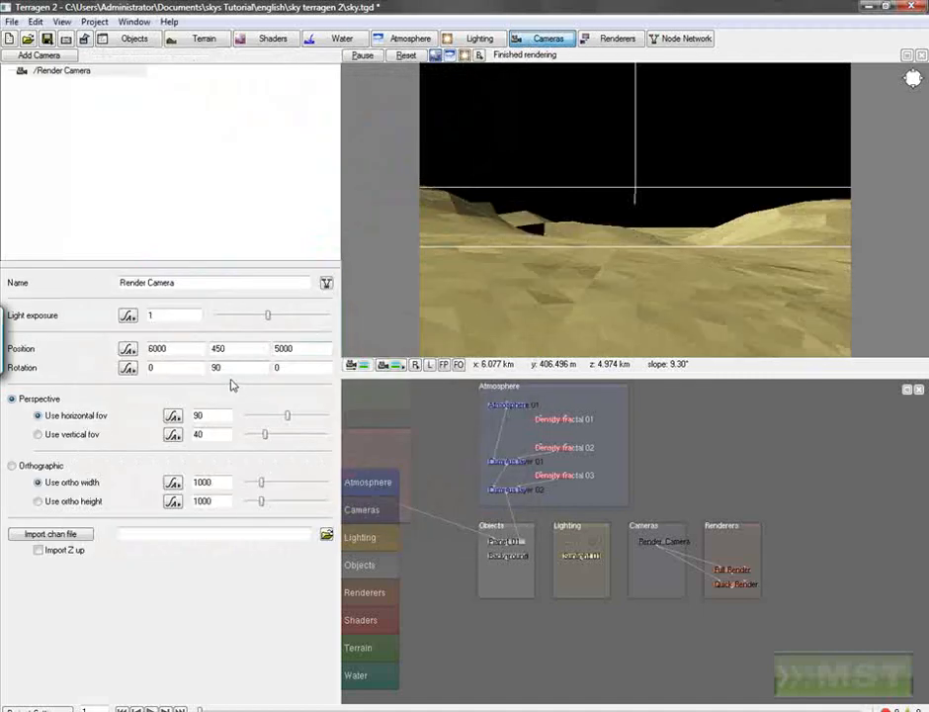
# - Set camera Rotation Y to 180, render, and save the image as 'back'
pyautogui.write('180')
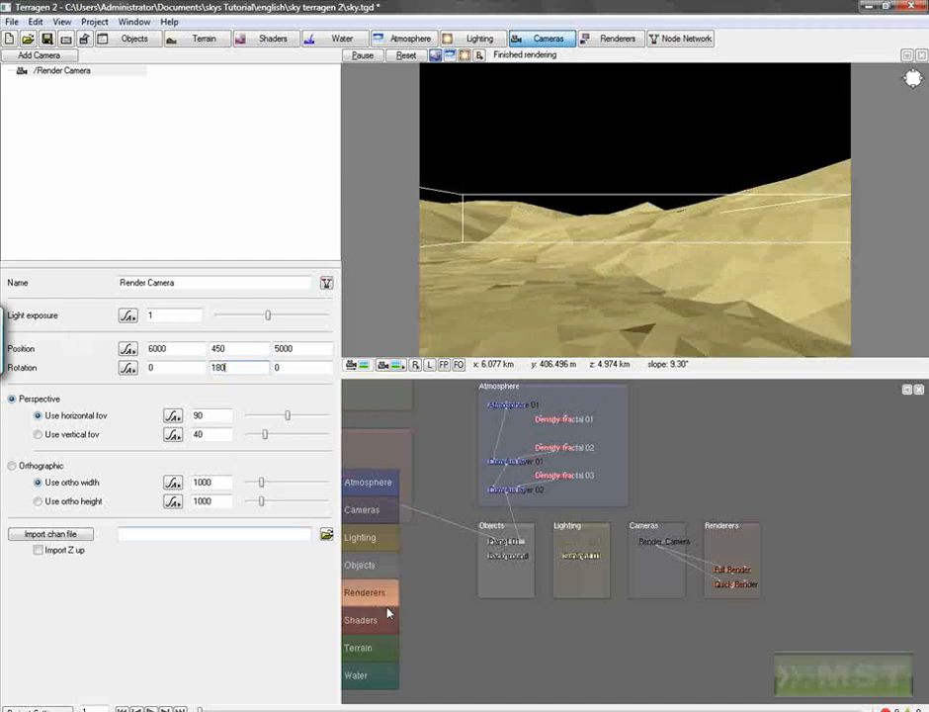
pyautogui.click(368, 592)
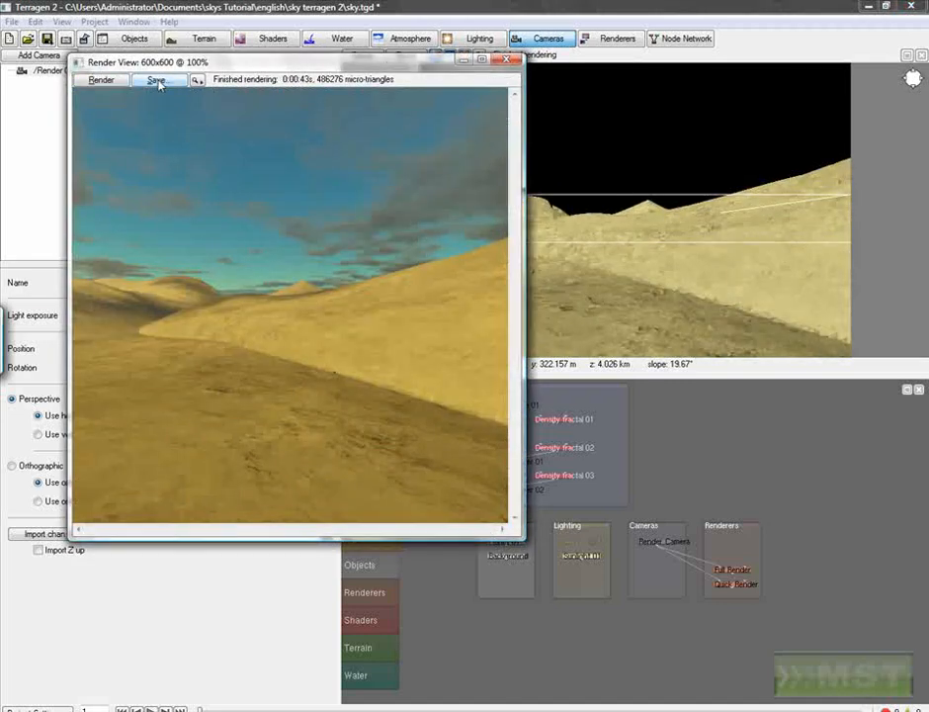
pyautogui.click(158, 80)
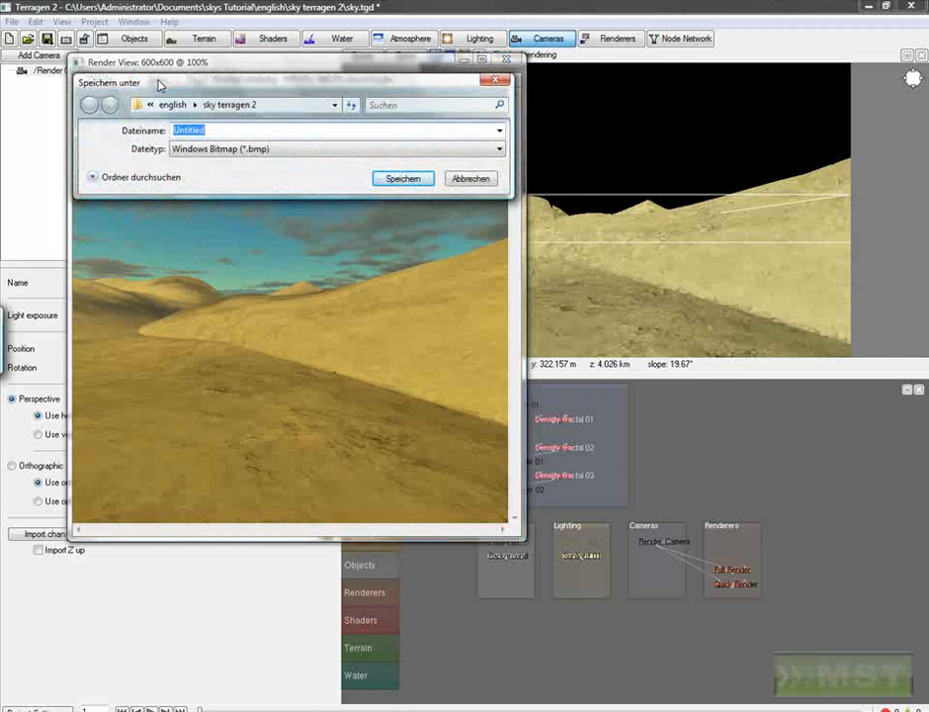
pyautogui.write('back')
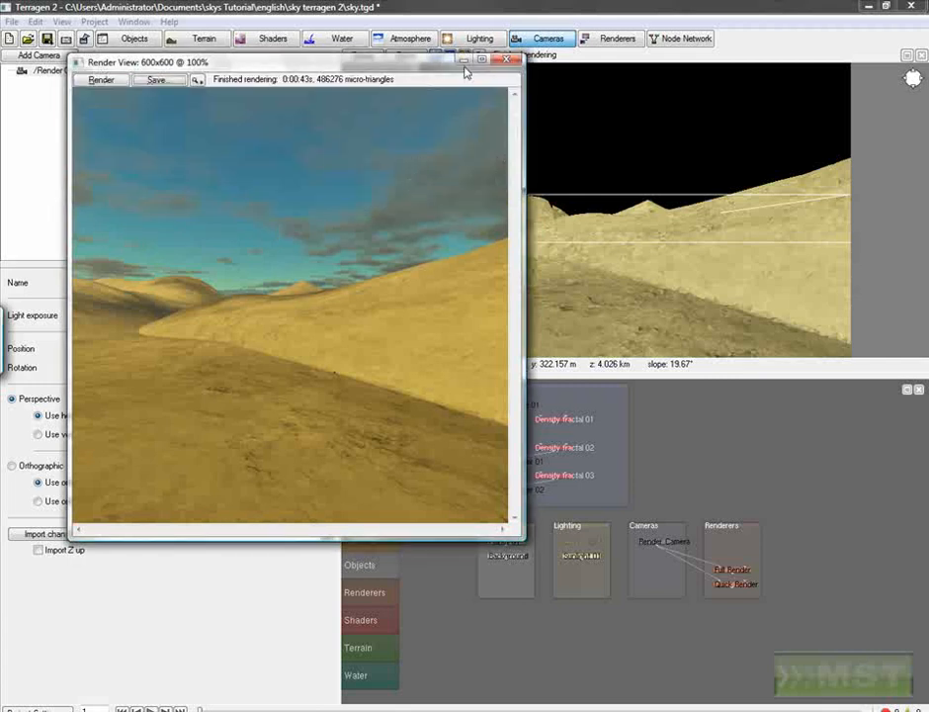
pyautogui.click(506, 57)
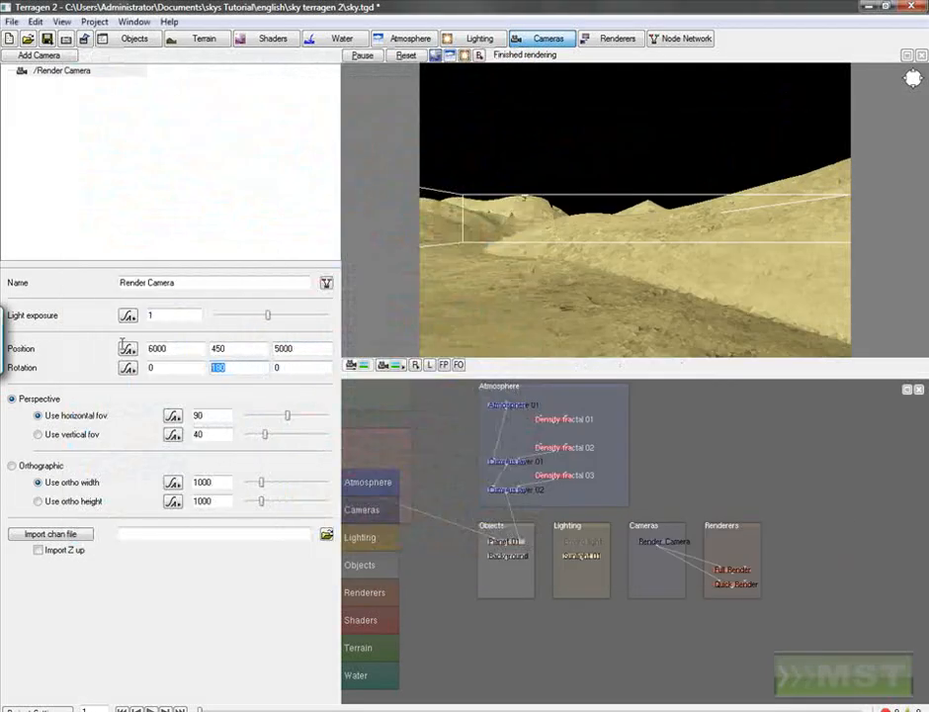
# - Set camera Rotation Y to 270, then save its render as 'right'
pyautogui.write('270')
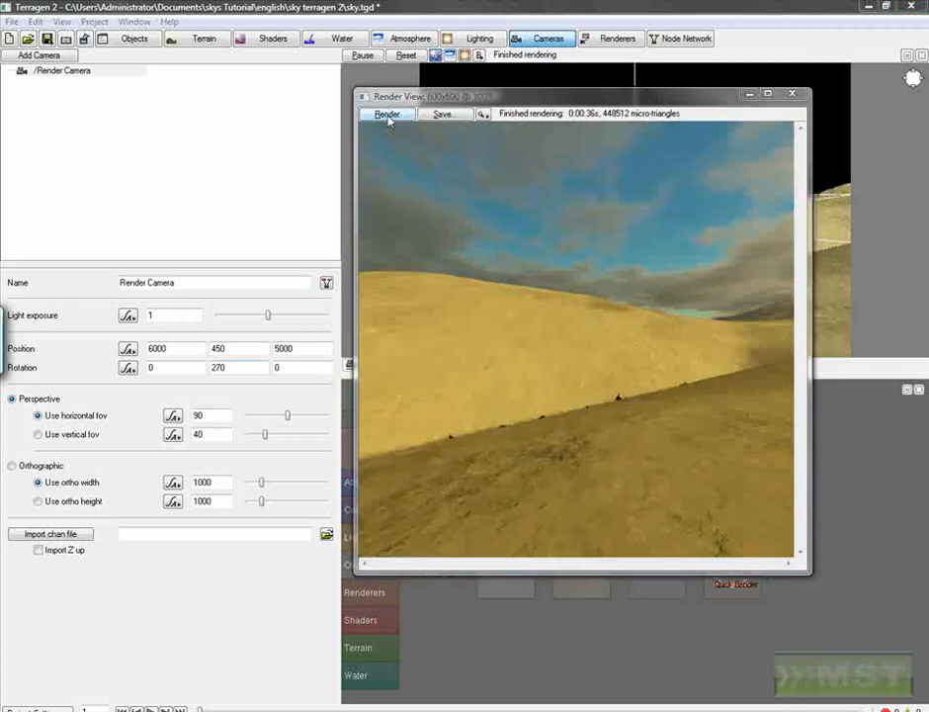
pyautogui.click(441, 113)
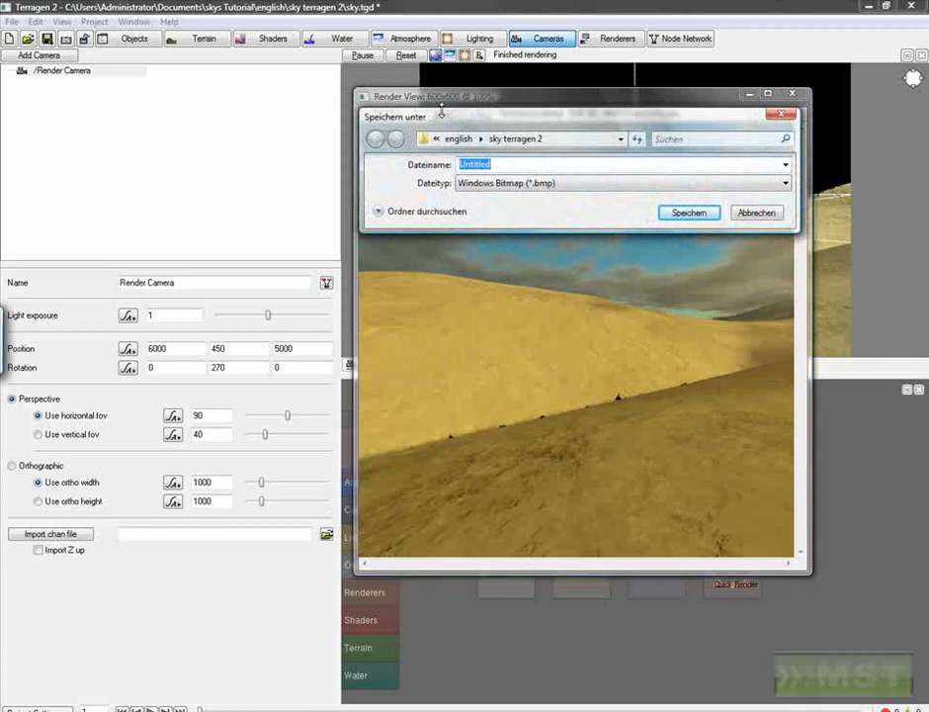
pyautogui.write('right')
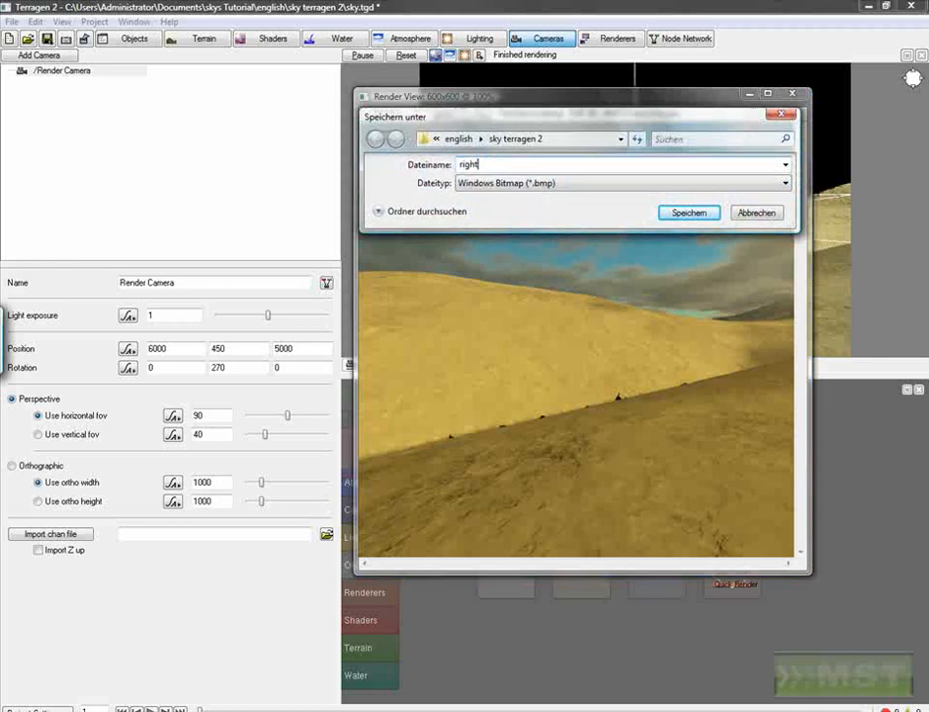
pyautogui.click(689, 212)
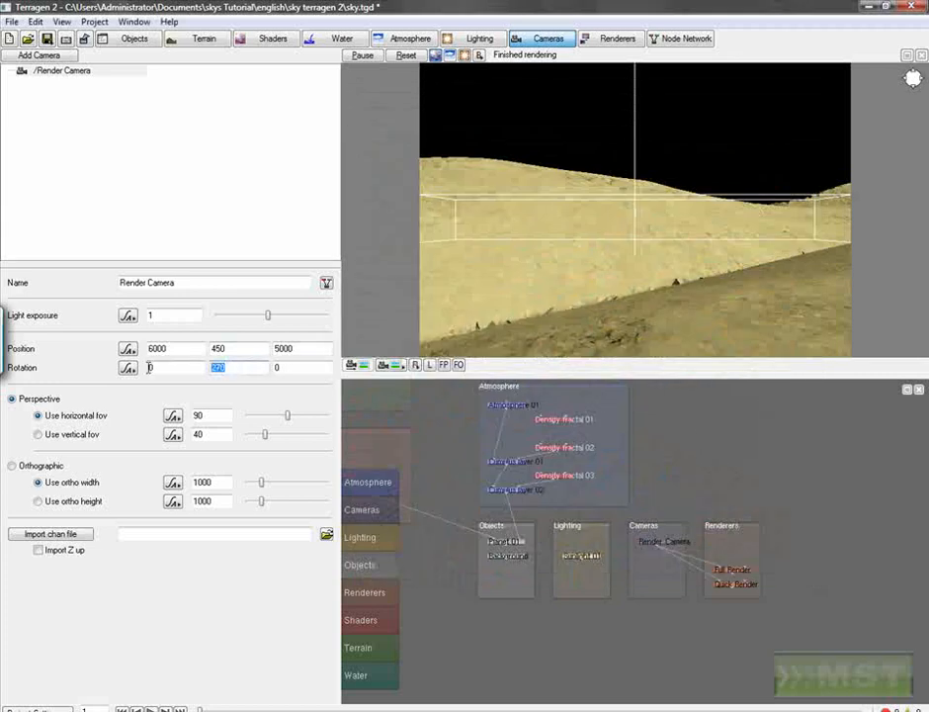
# - Tilt the camera to rotation 90, 0, 0, render the sky, and save as 'top'
pyautogui.write('90')
pyautogui.write('0')
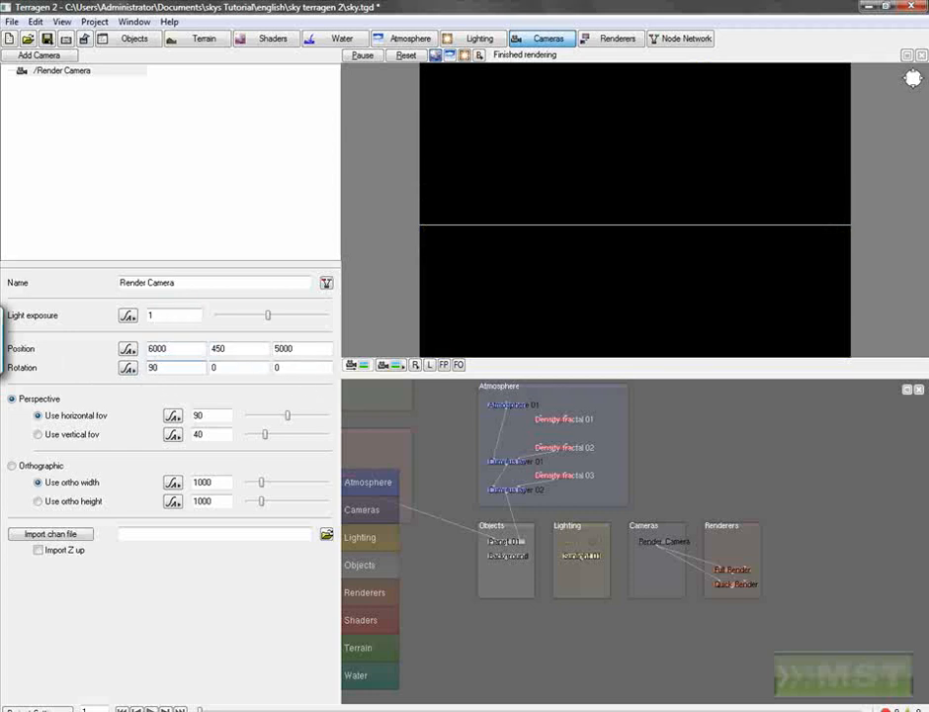
pyautogui.click(725, 572)
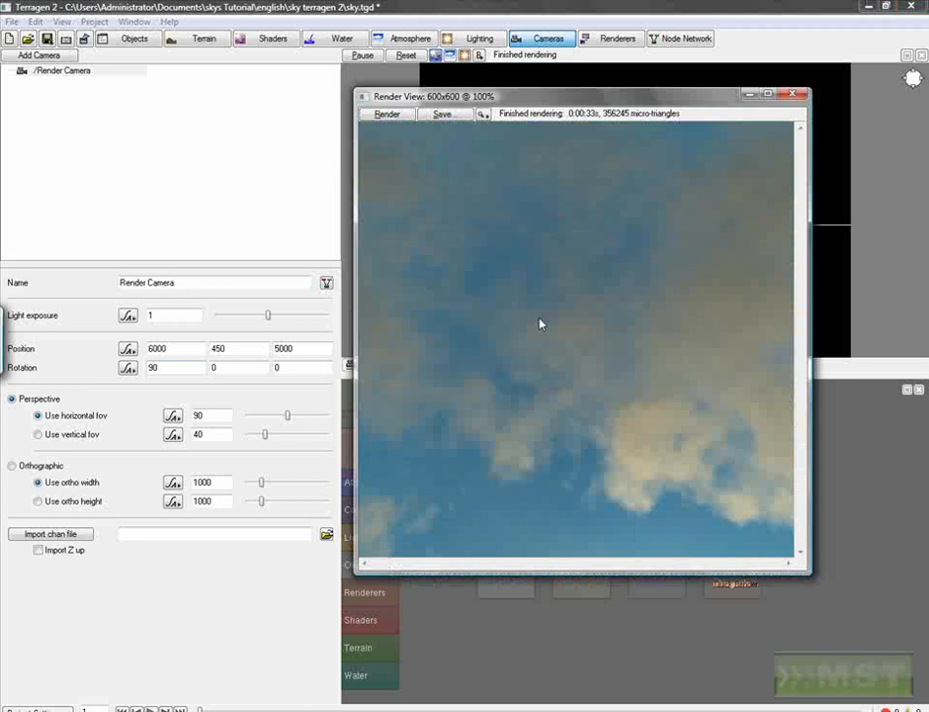
pyautogui.moveTo(573, 355)
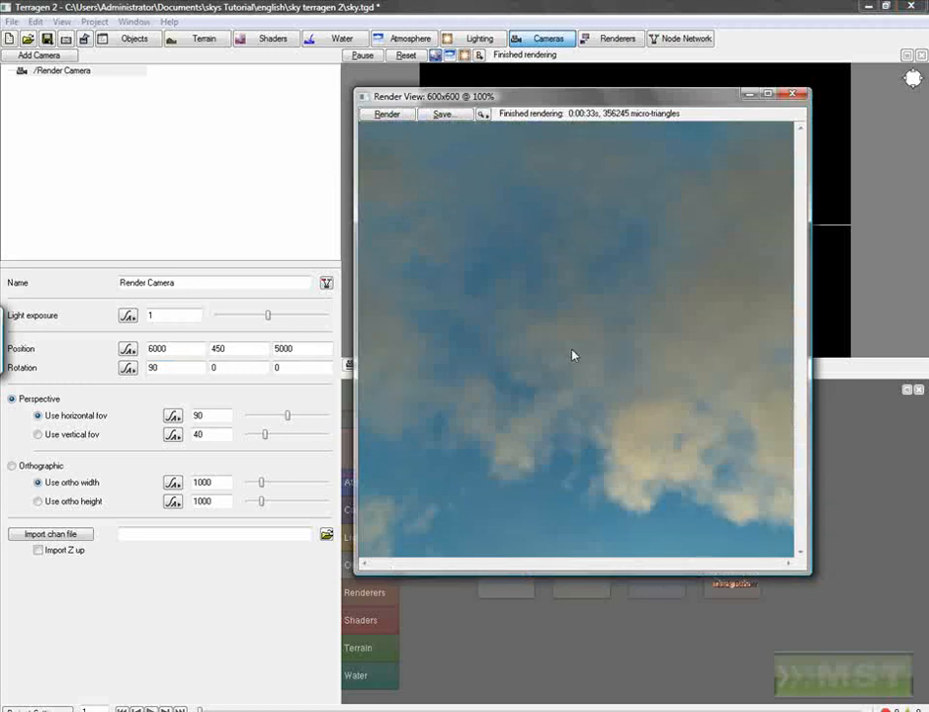
pyautogui.click(442, 114)
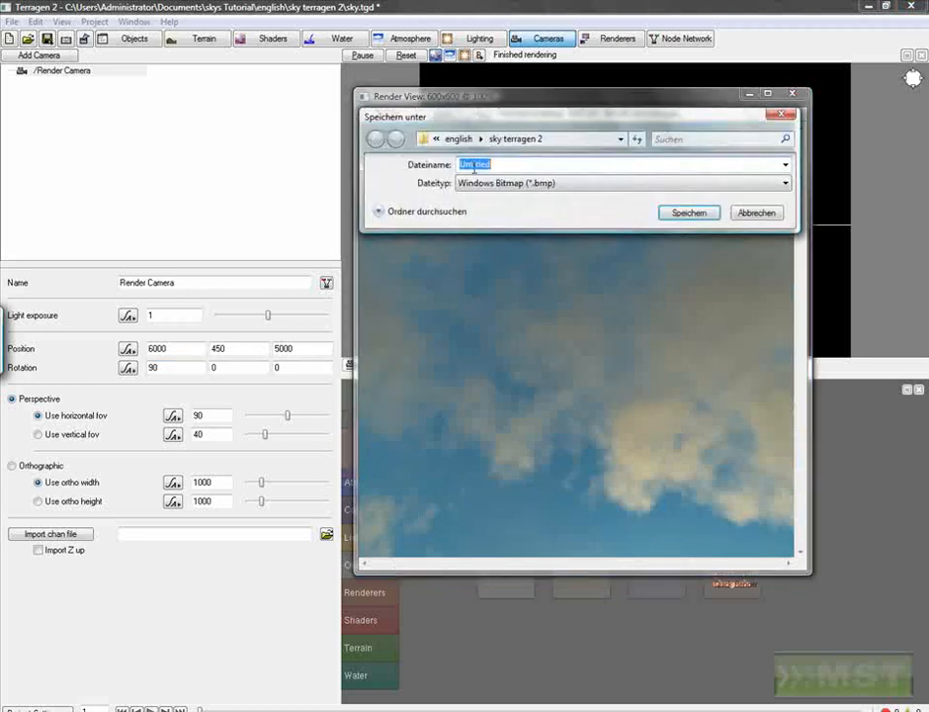
pyautogui.write('top')
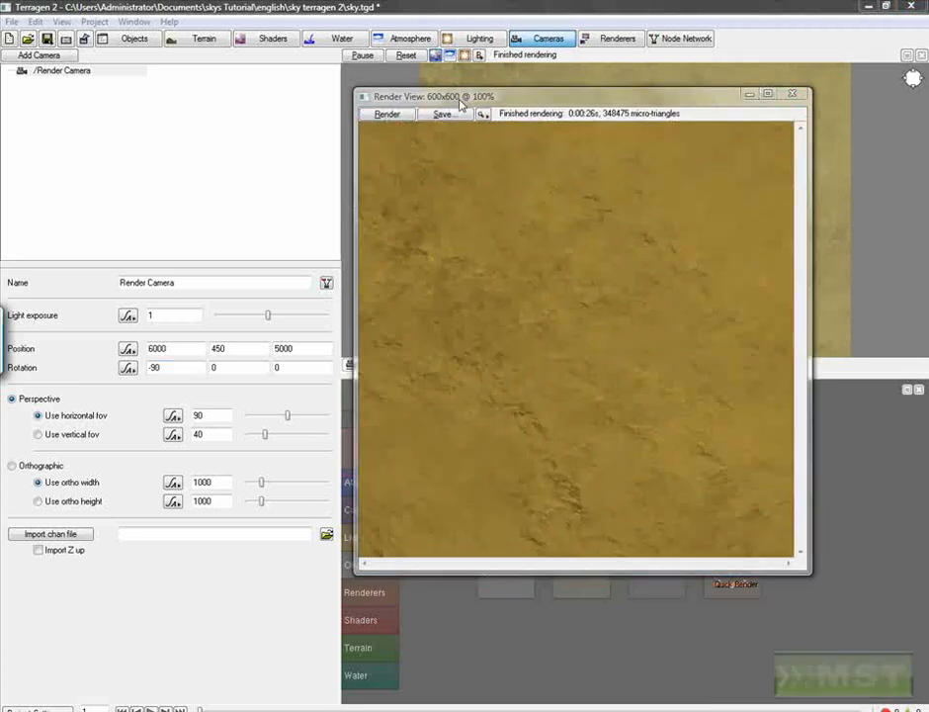
# - Save the Rotation X -90 ground render as 'bottom' and close the render view
pyautogui.click(443, 114)
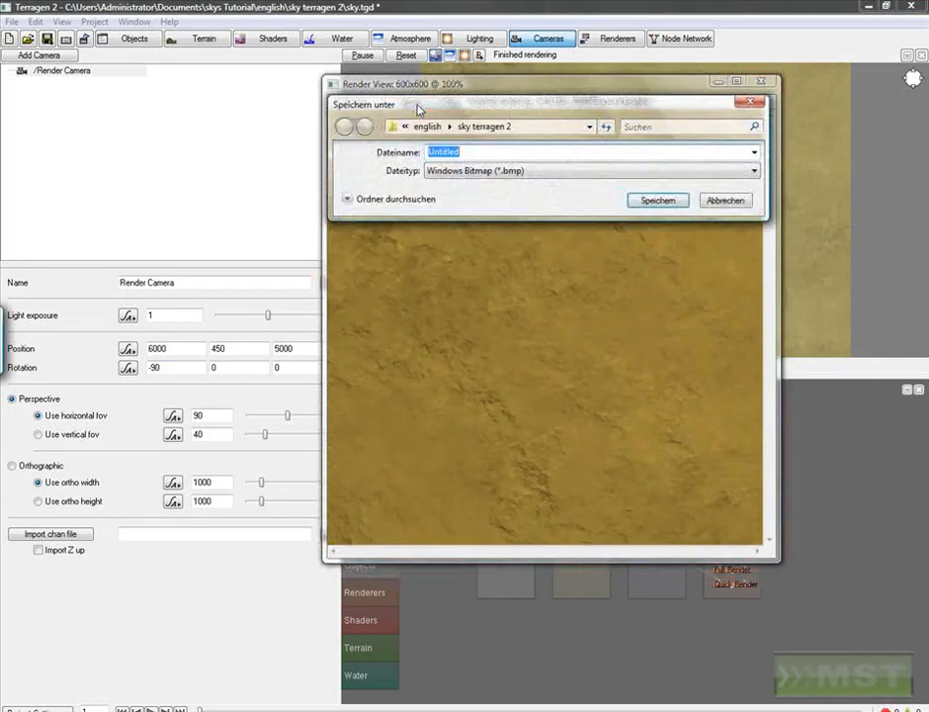
pyautogui.write('bottom')
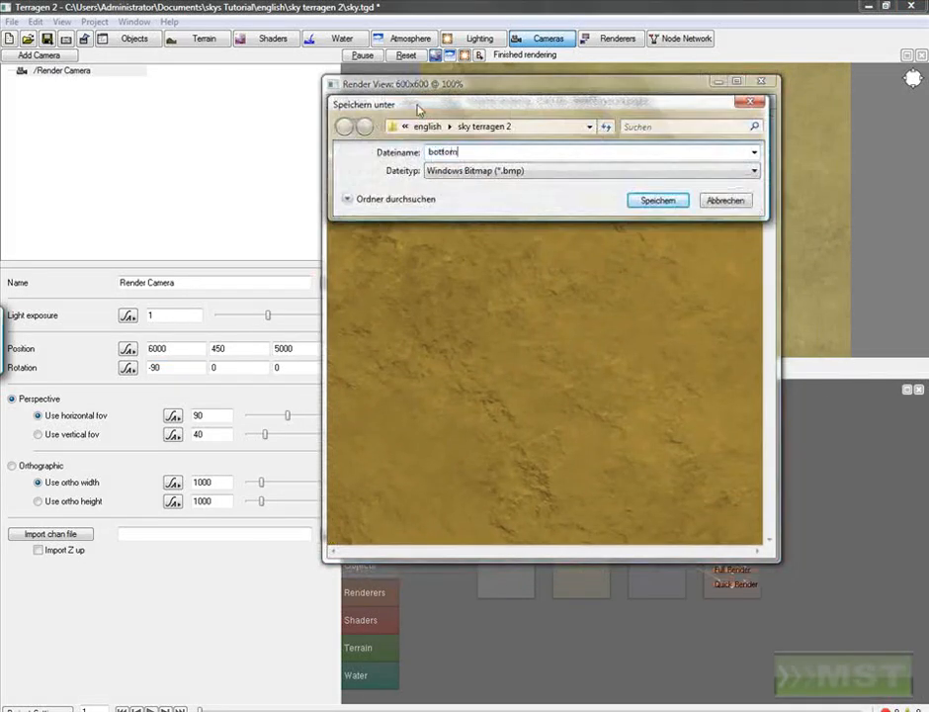
pyautogui.click(657, 200)
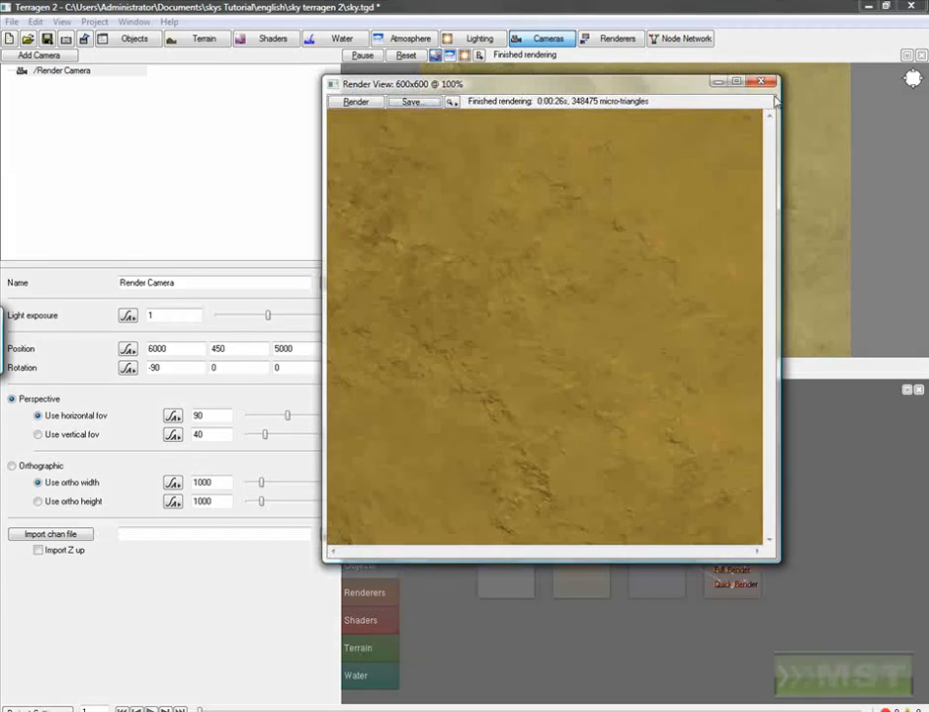
pyautogui.click(764, 82)
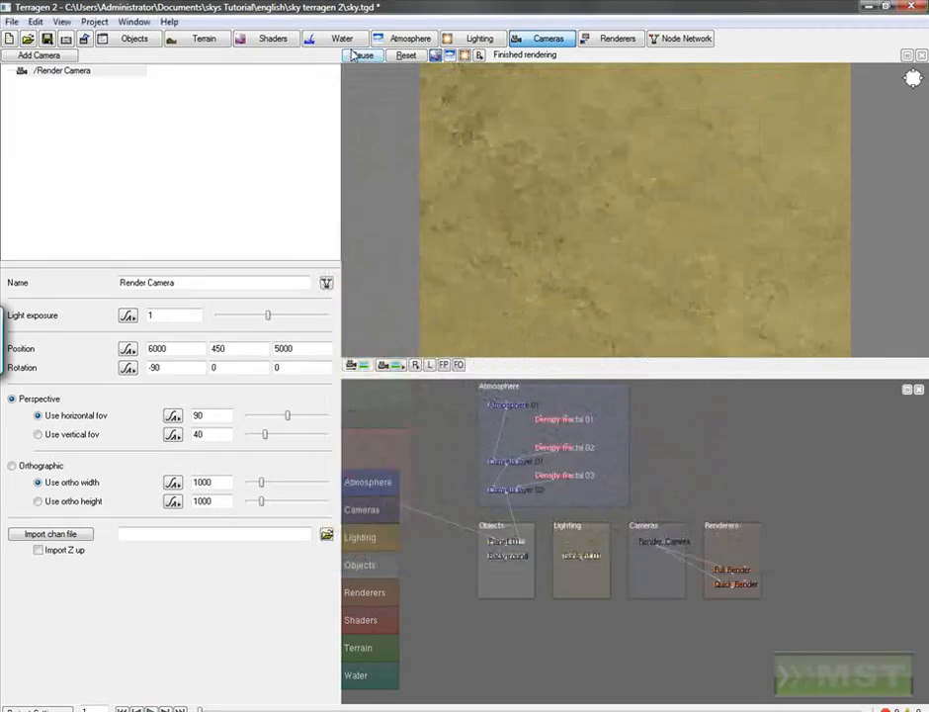
pyautogui.click(204, 38)
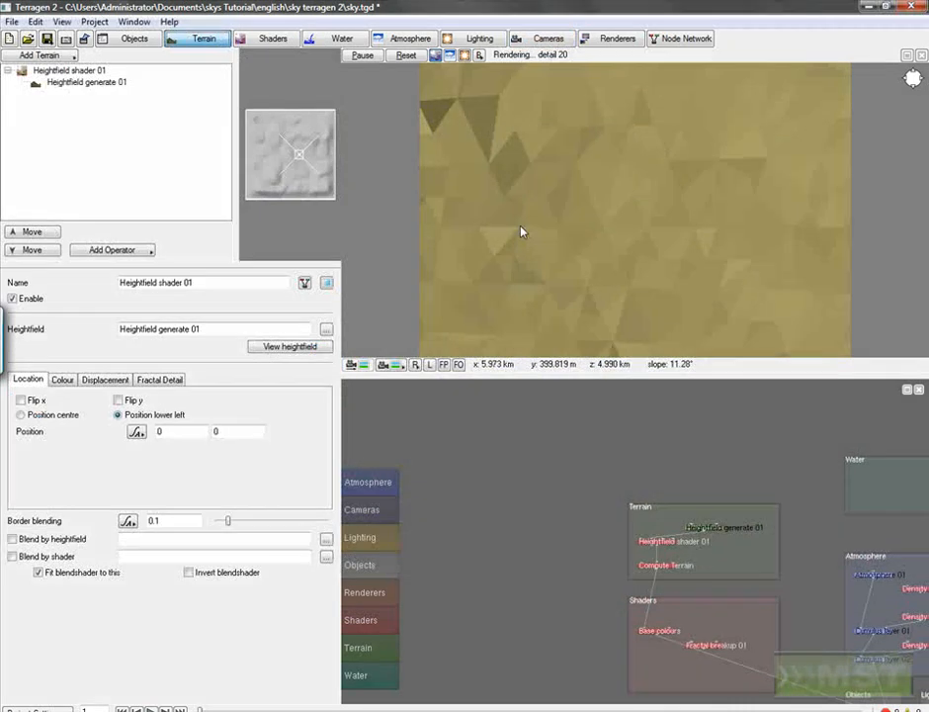
# - Open and maximize the 'sky terragen 2' folder, then select sky.tgd_bak to delete it
pyautogui.click(479, 38)
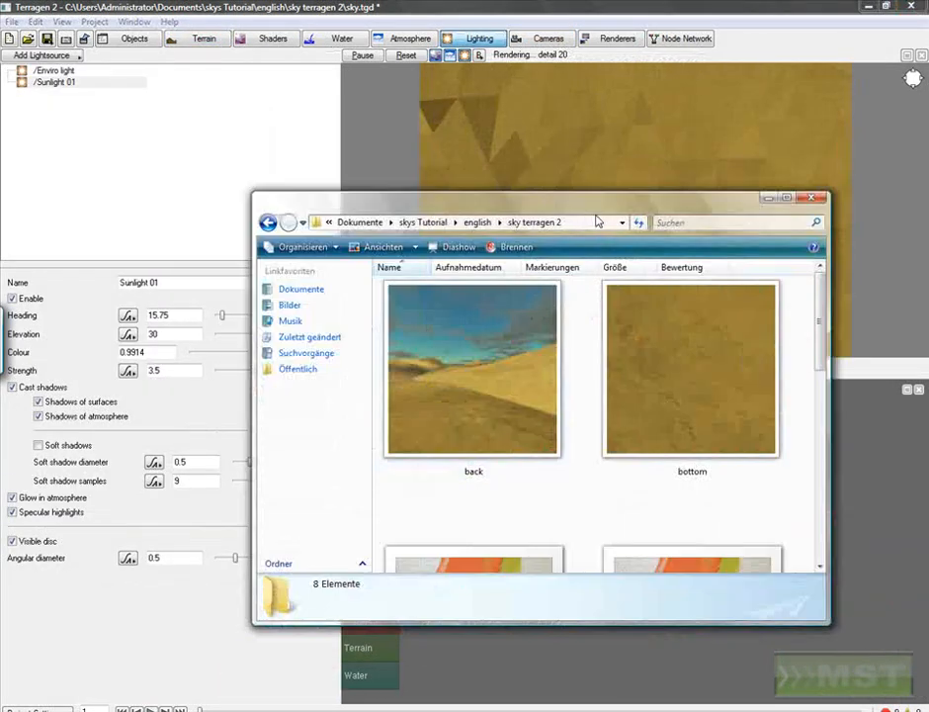
pyautogui.click(785, 198)
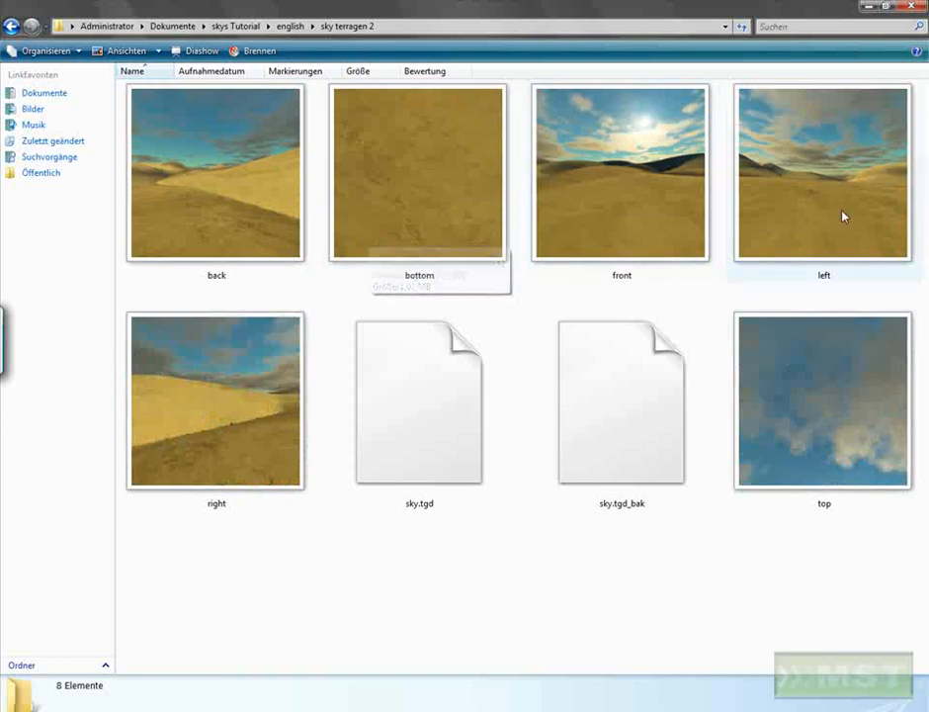
pyautogui.click(418, 400)
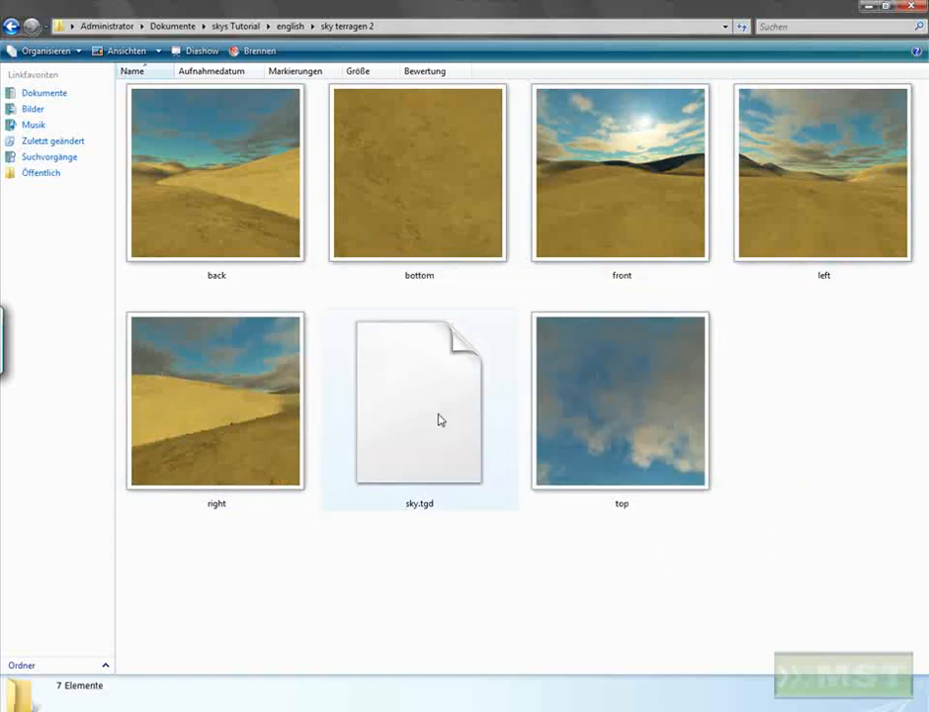
pyautogui.click(418, 401)
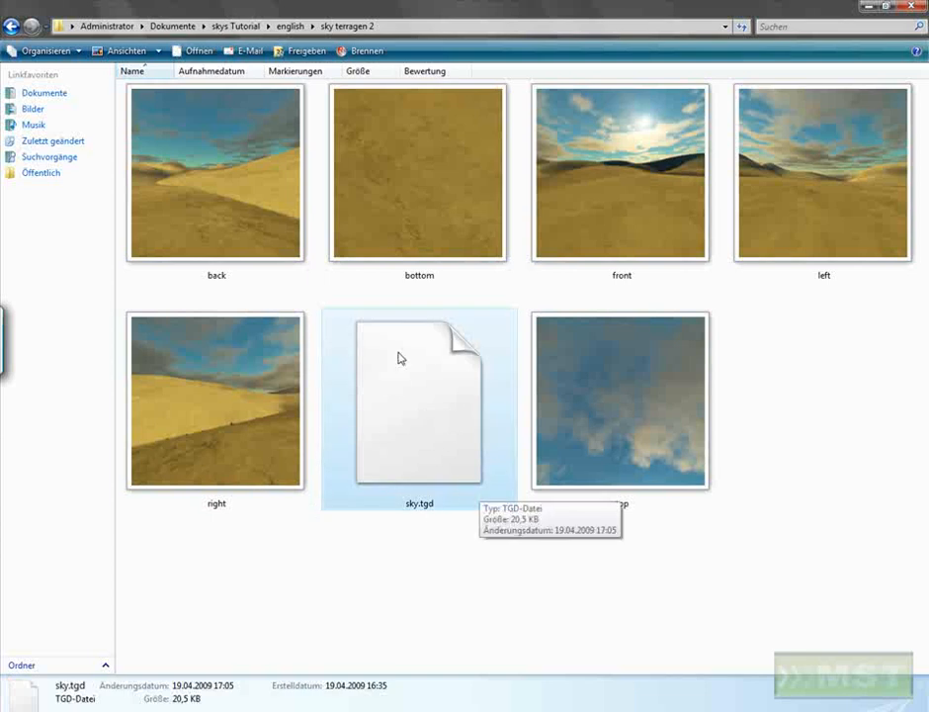